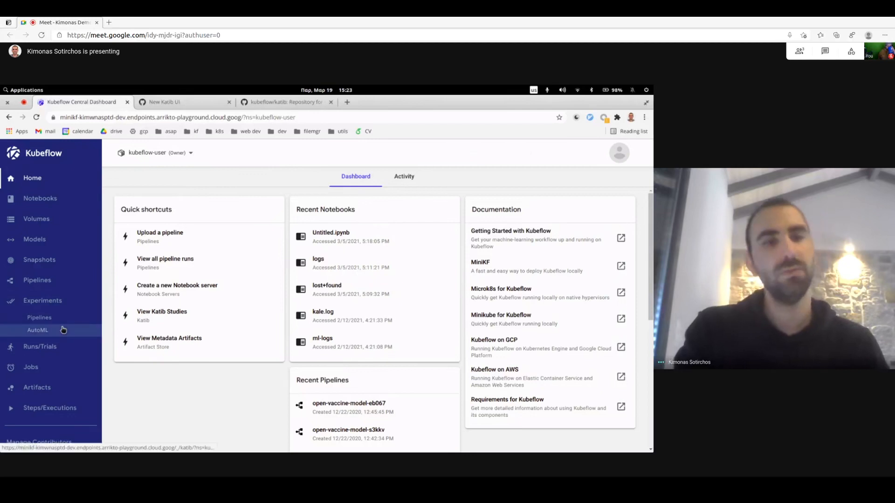
Open Experiments > AutoML to list the three completed Katib experiments with their accuracies.
left_click(37, 331)
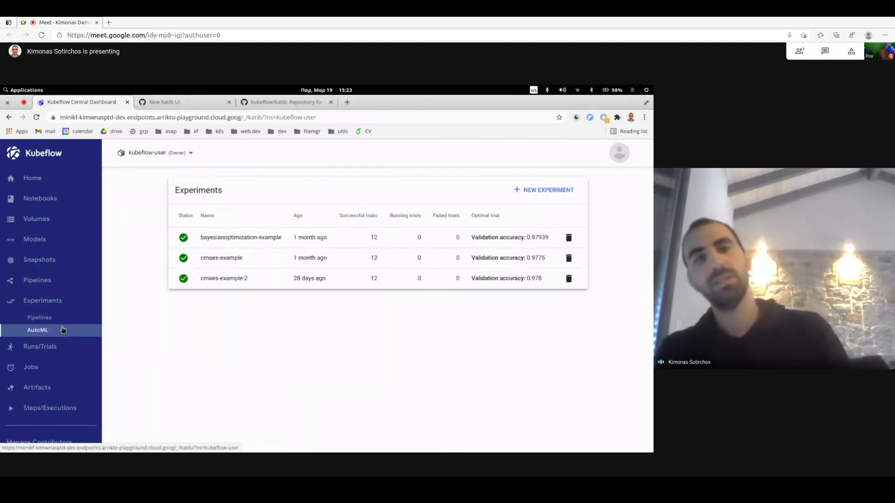
mouse_move(247, 350)
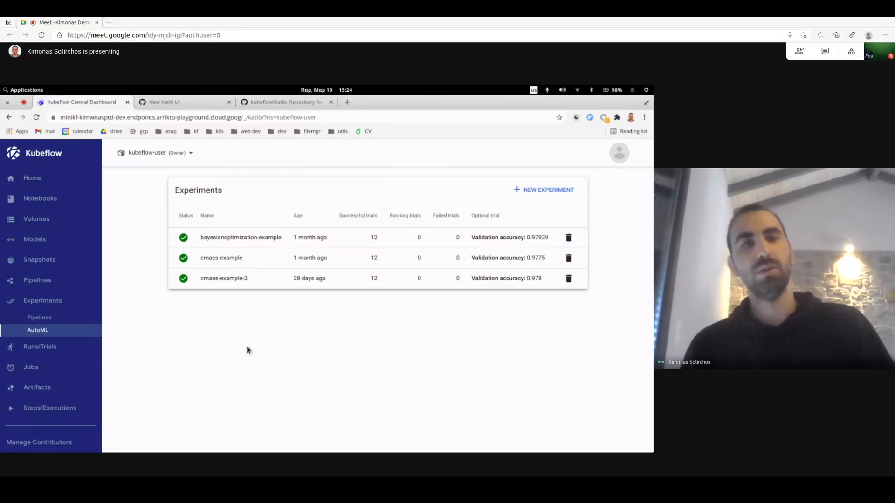
mouse_move(237, 351)
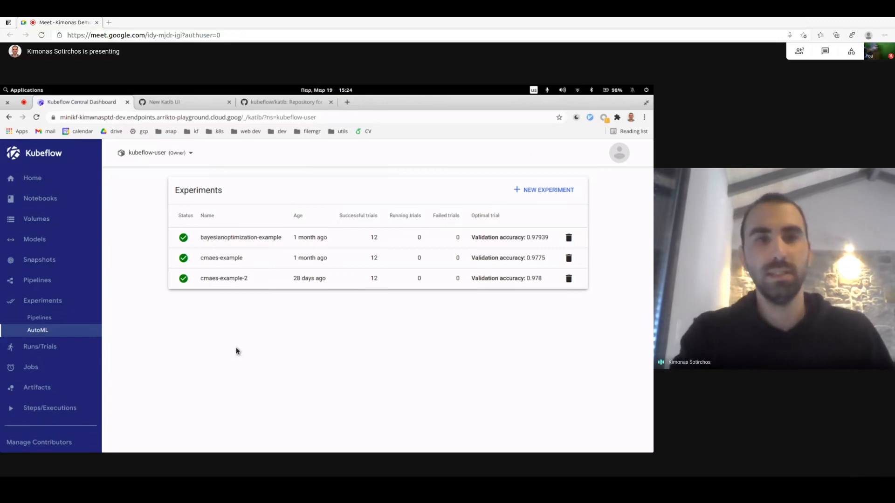
mouse_move(306, 233)
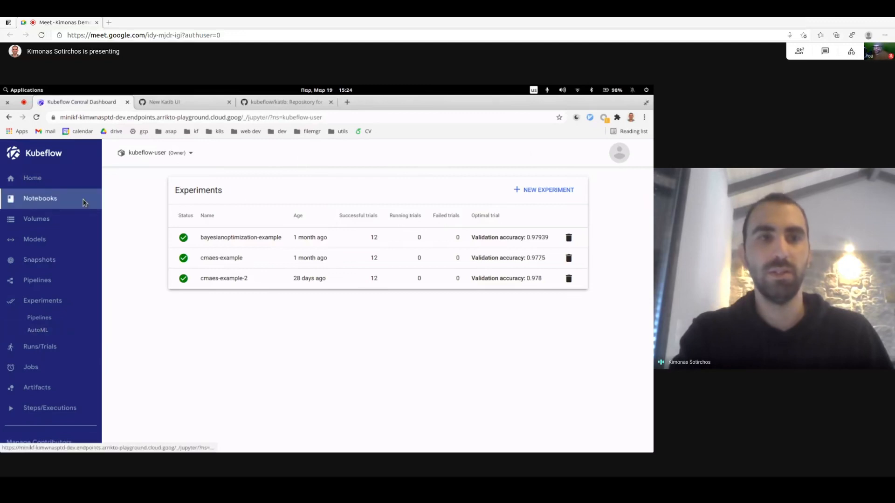
left_click(40, 198)
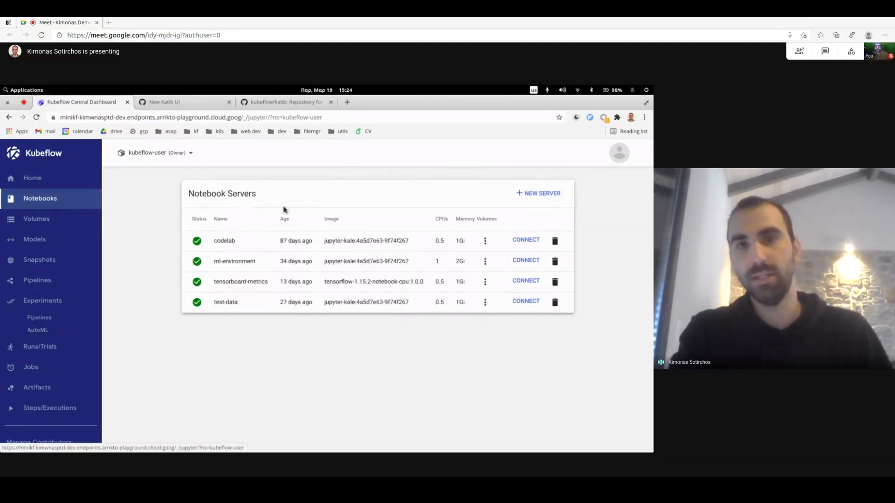
mouse_move(122, 247)
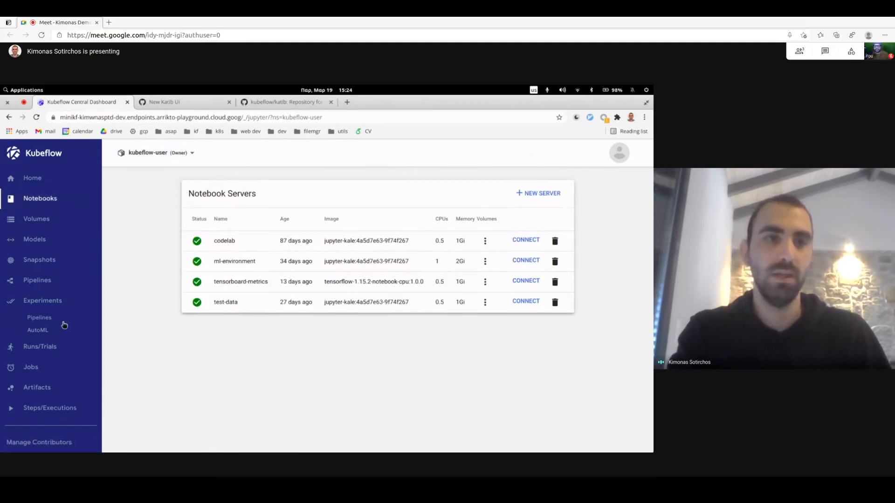
left_click(38, 331)
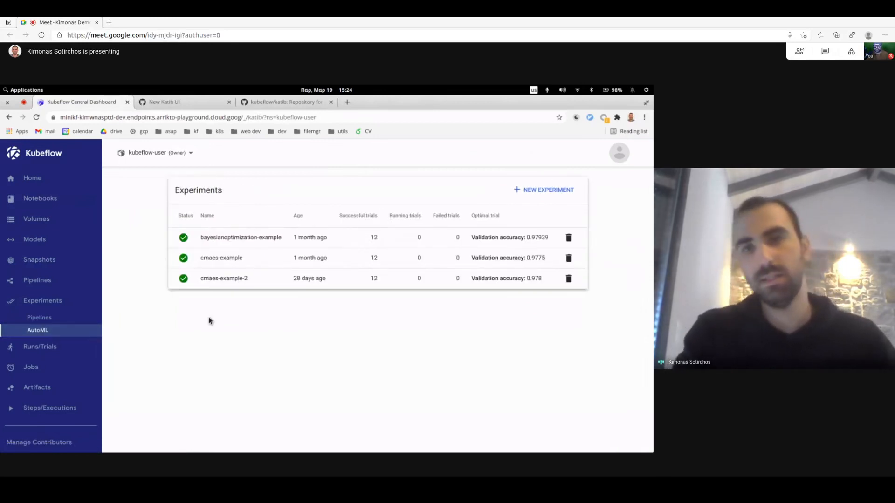
mouse_move(392, 343)
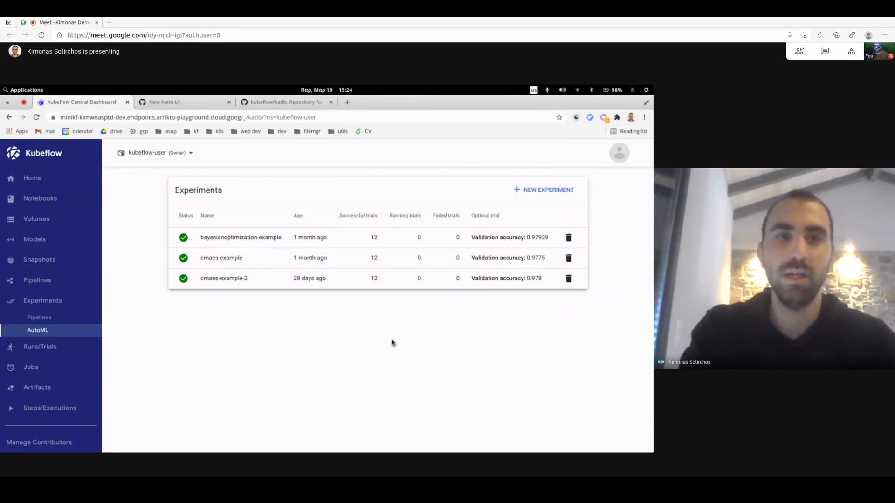
mouse_move(243, 310)
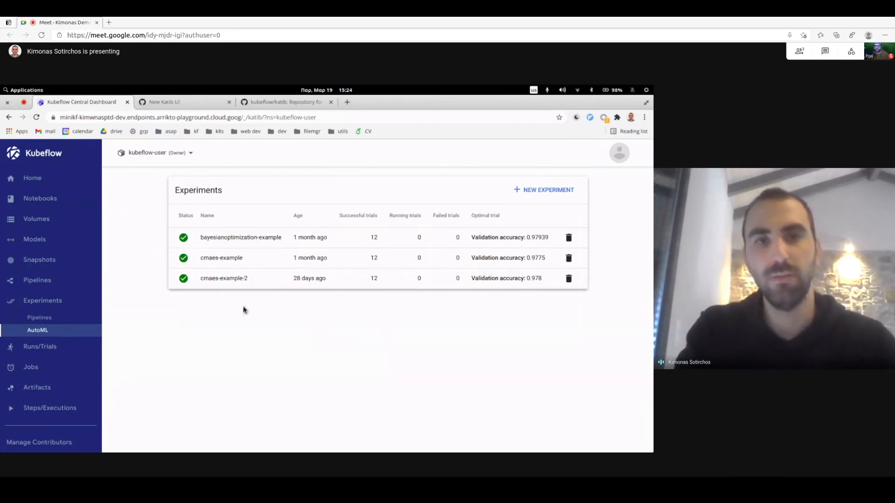
mouse_move(382, 324)
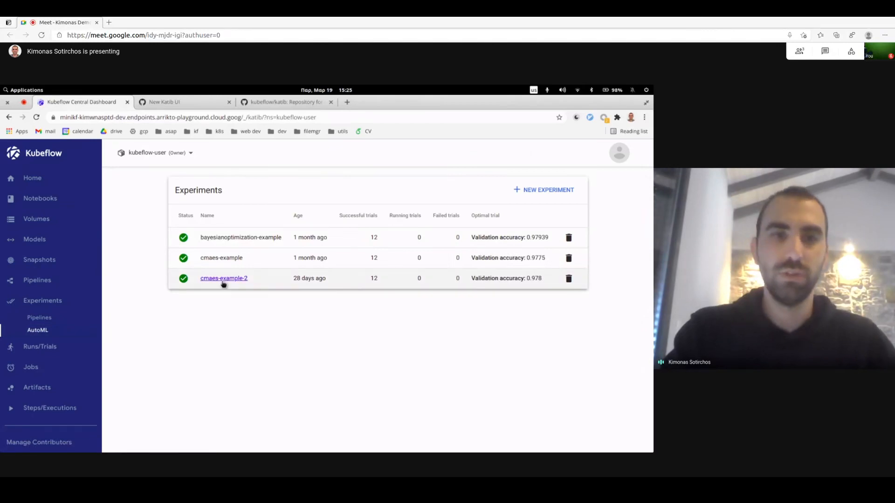
mouse_move(206, 242)
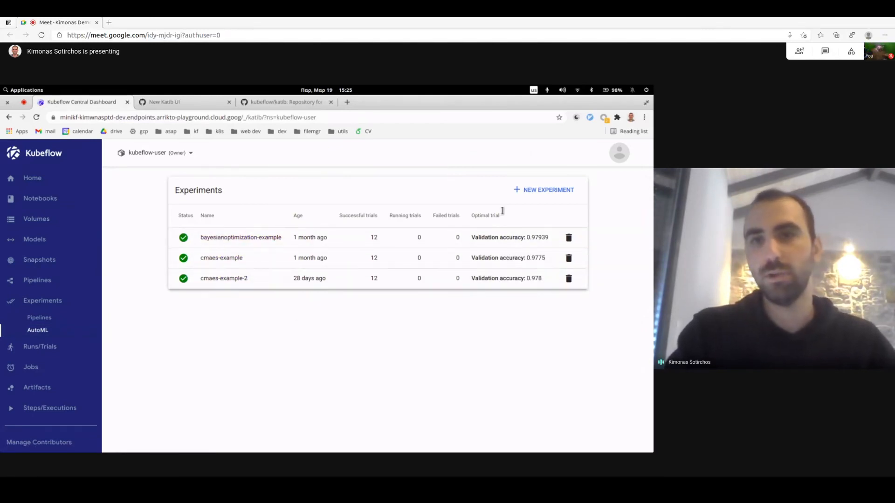
mouse_move(513, 216)
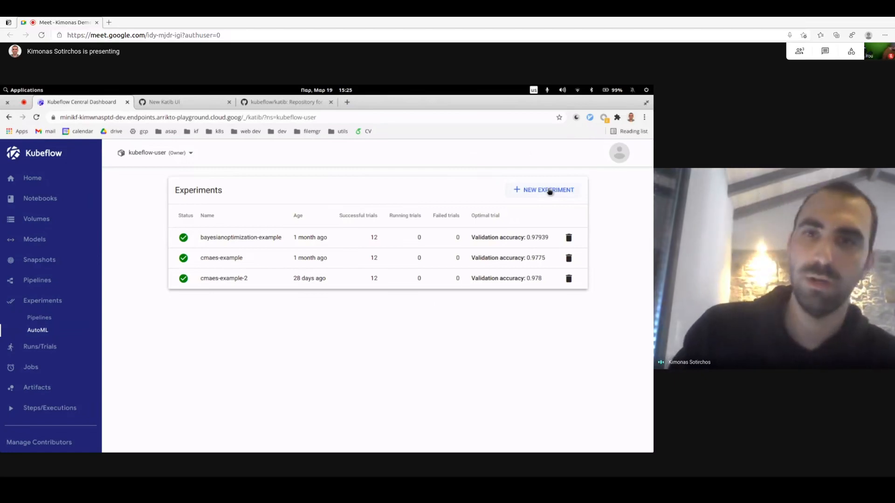
Start the new random-experiment form and scroll through its configuration sections.
left_click(543, 190)
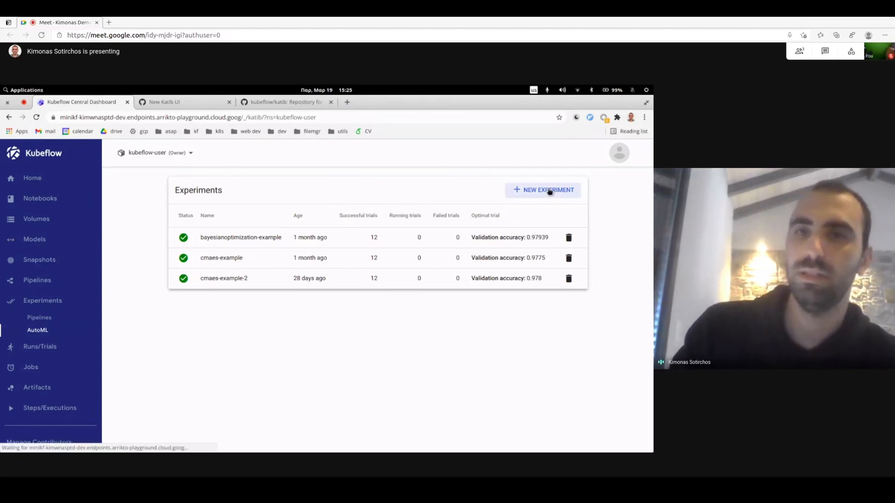
left_click(542, 190)
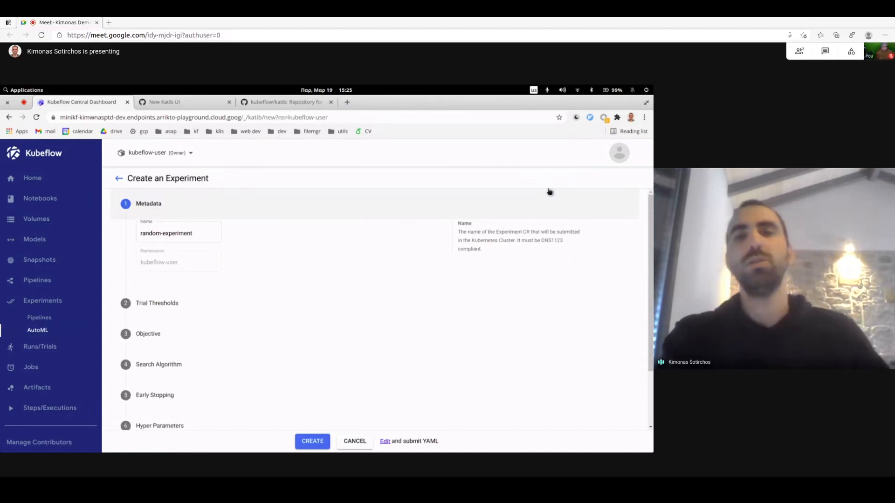
mouse_move(523, 218)
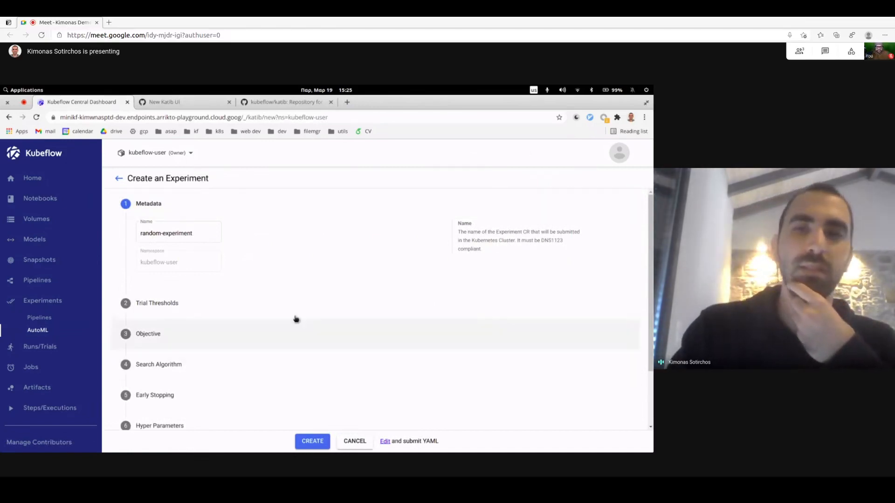
scroll("down", 3)
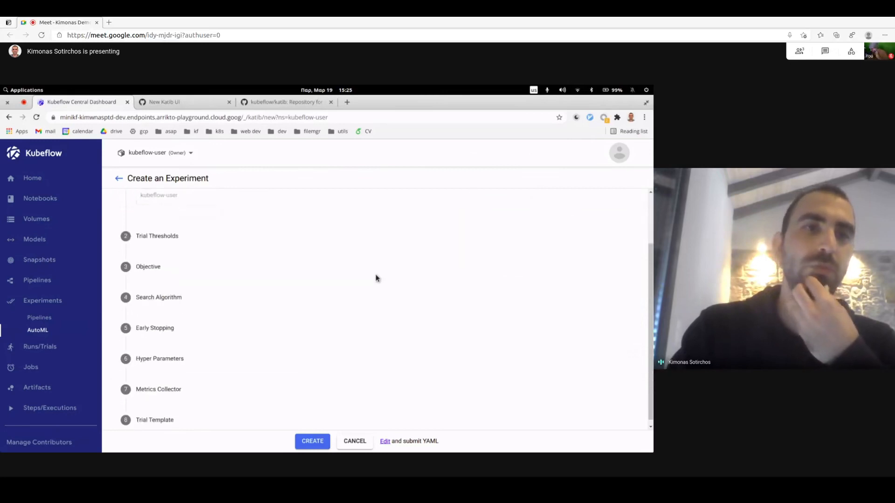
scroll("up", 3)
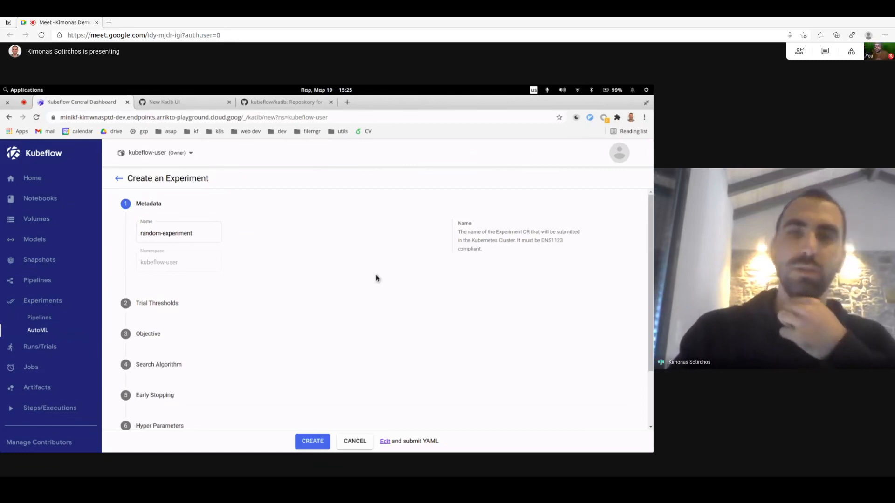
mouse_move(289, 331)
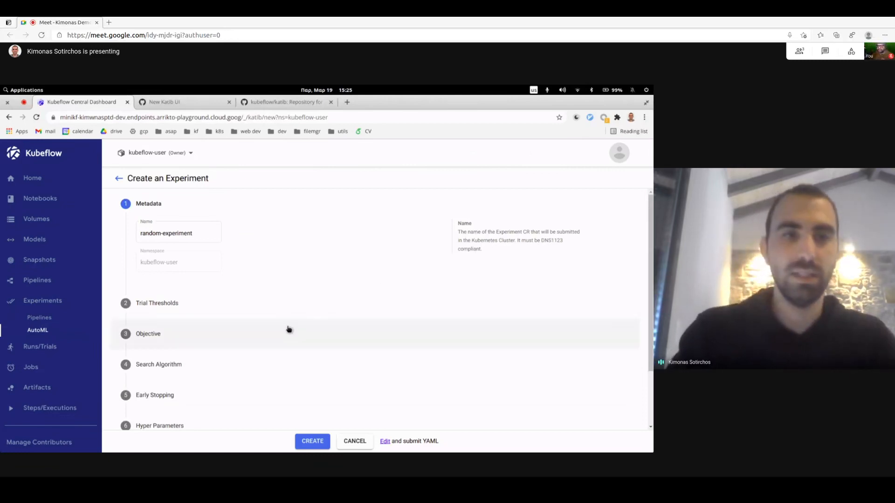
scroll("down", 3)
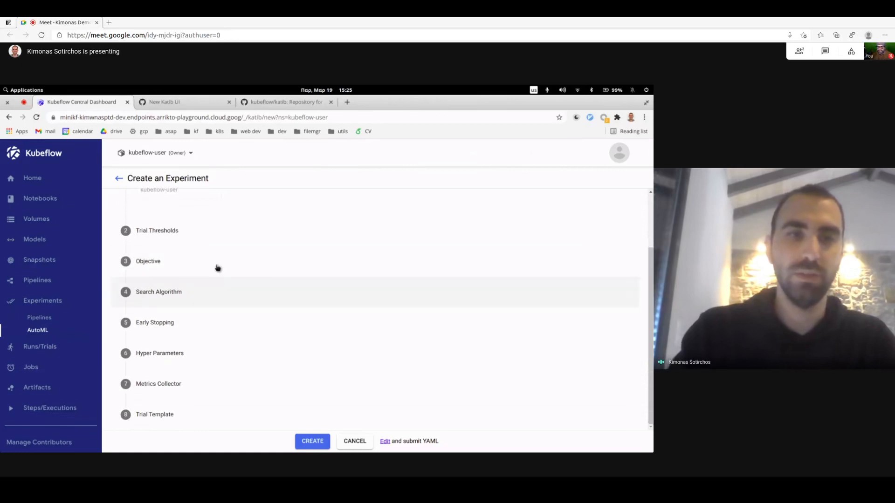
scroll("up", 3)
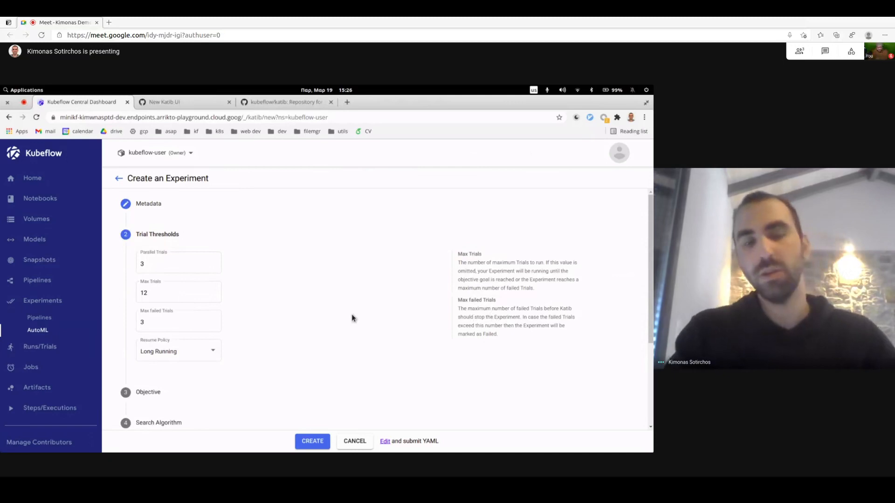
mouse_move(310, 307)
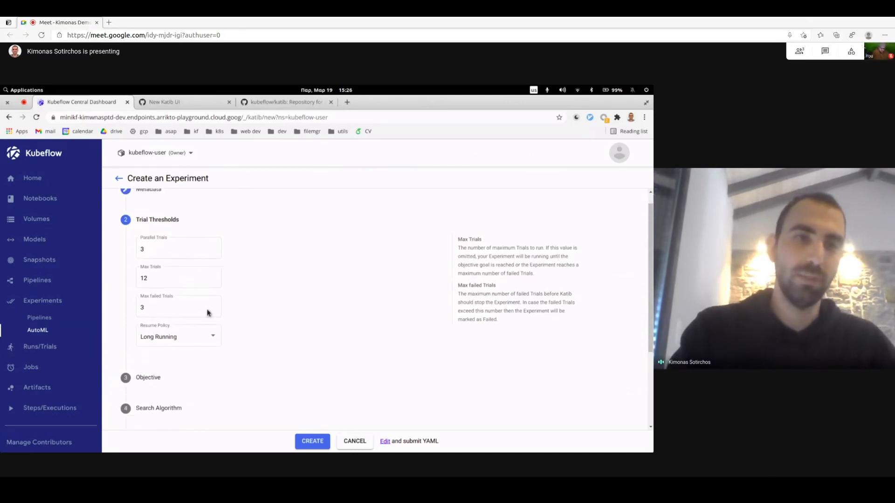
mouse_move(289, 347)
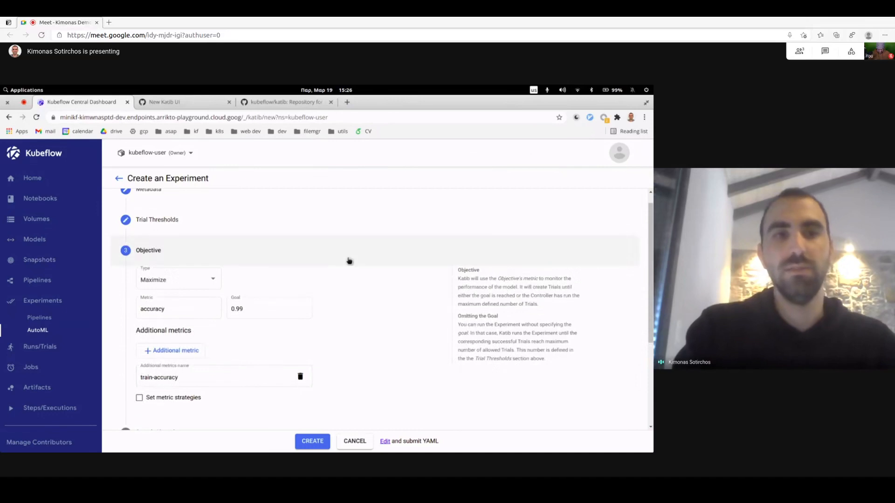
Review the 0.99 accuracy objective with train-accuracy and the Random search algorithm step.
scroll("down", 3)
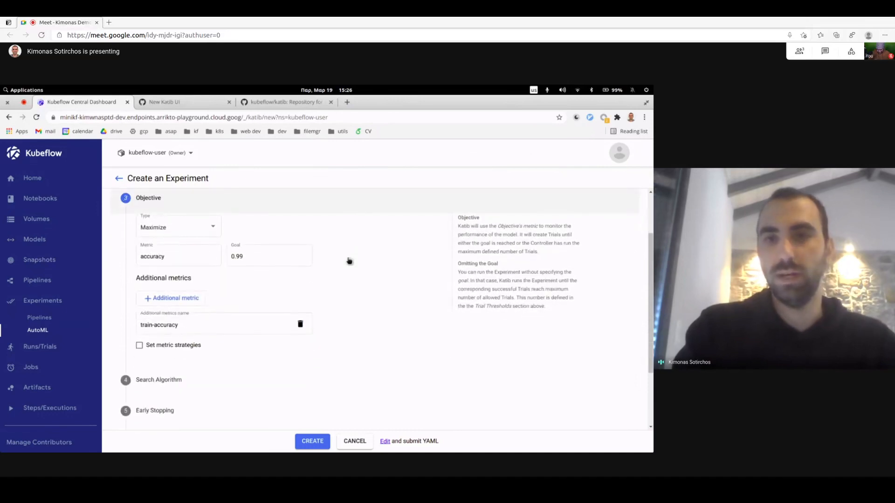
mouse_move(311, 285)
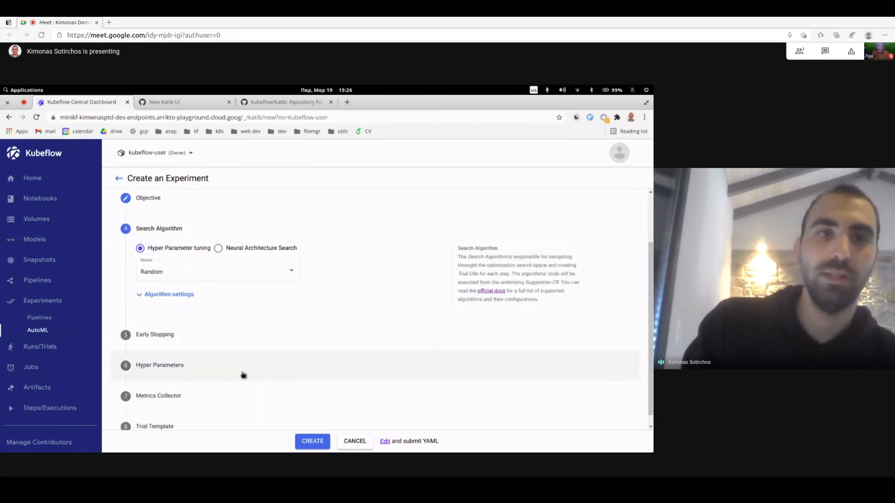
mouse_move(307, 304)
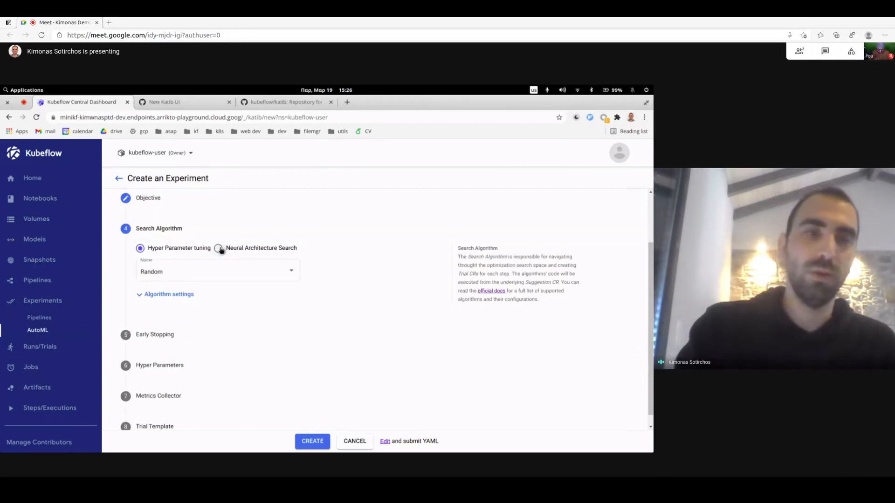
Switch the search algorithm to Bayesian Optimization and view its GP, gp_hedge settings.
left_click(218, 248)
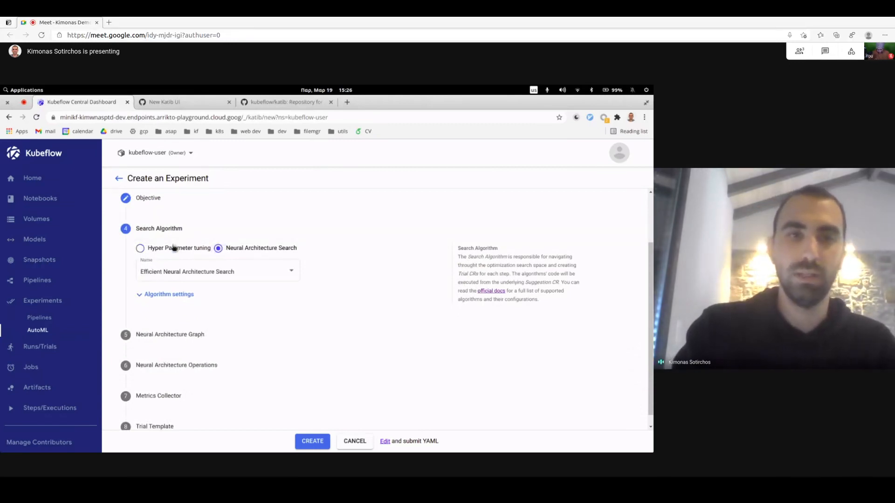
left_click(140, 248)
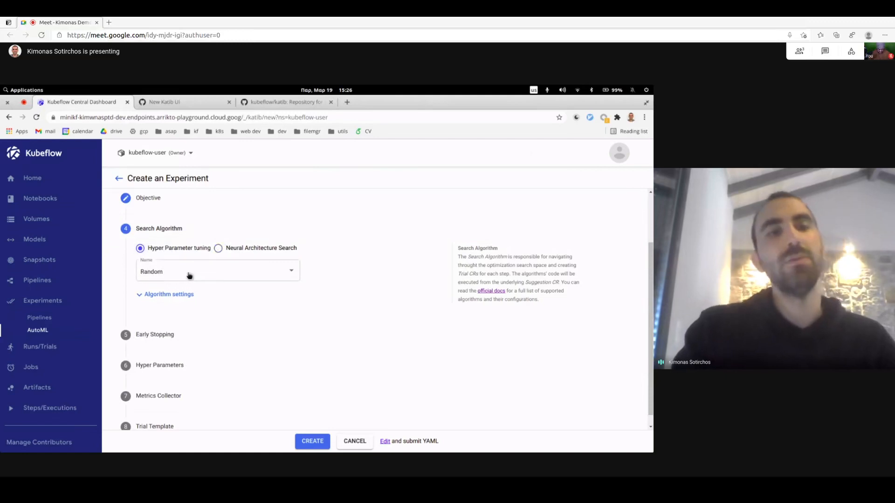
mouse_move(207, 294)
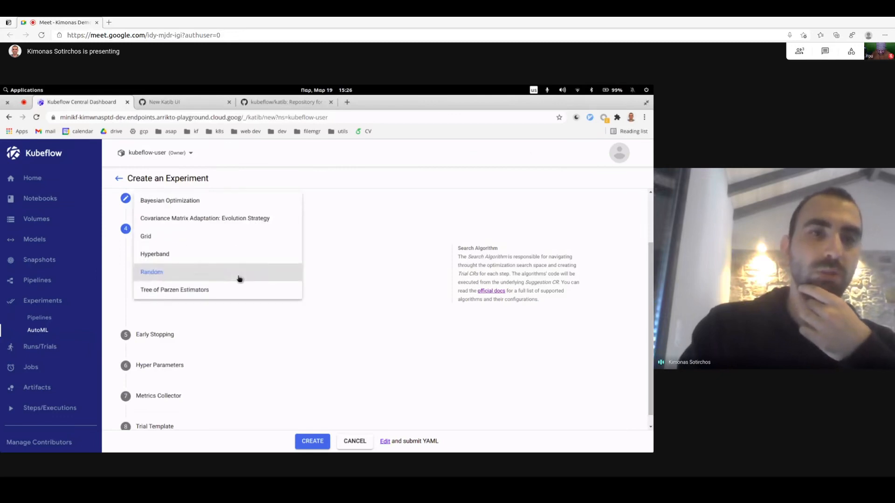
mouse_move(278, 211)
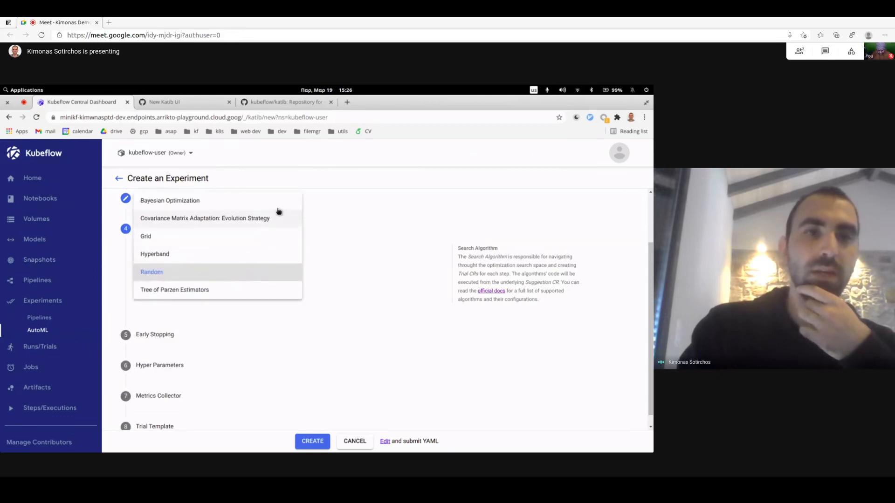
left_click(170, 200)
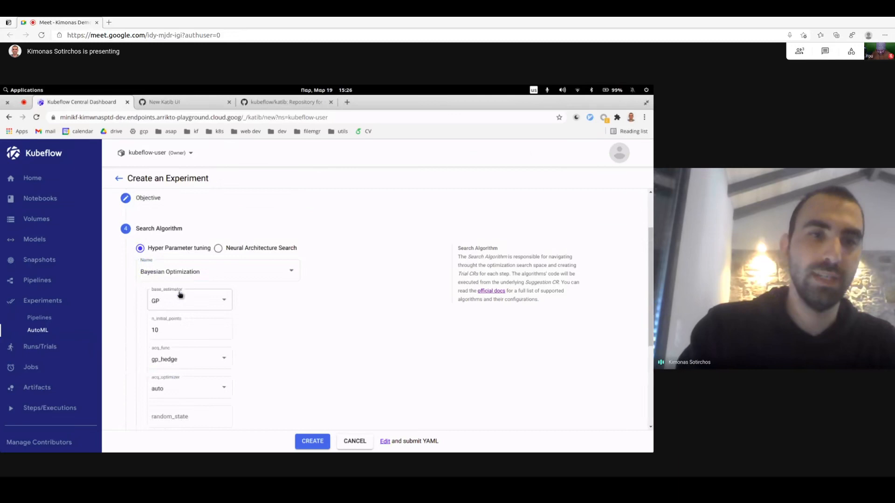
scroll("down", 3)
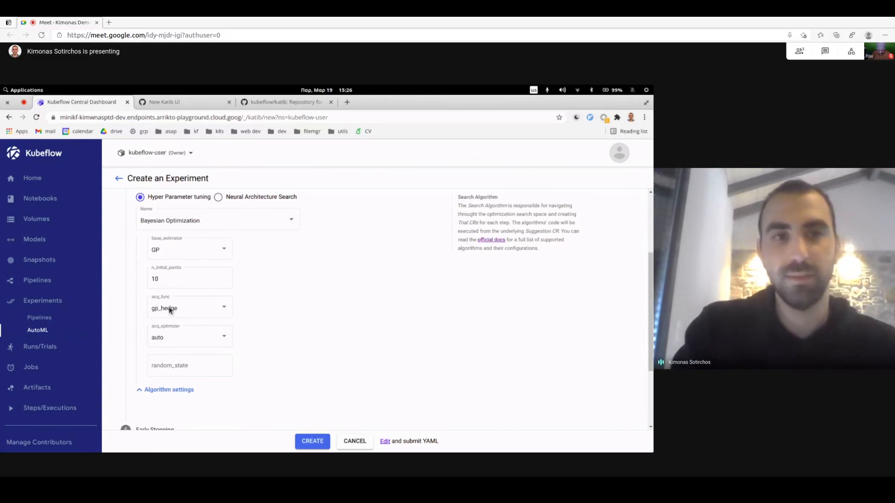
mouse_move(269, 290)
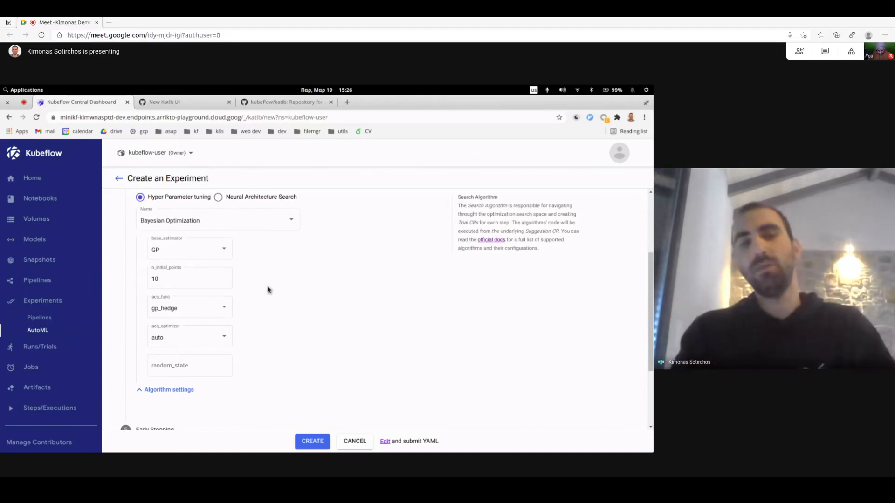
mouse_move(193, 248)
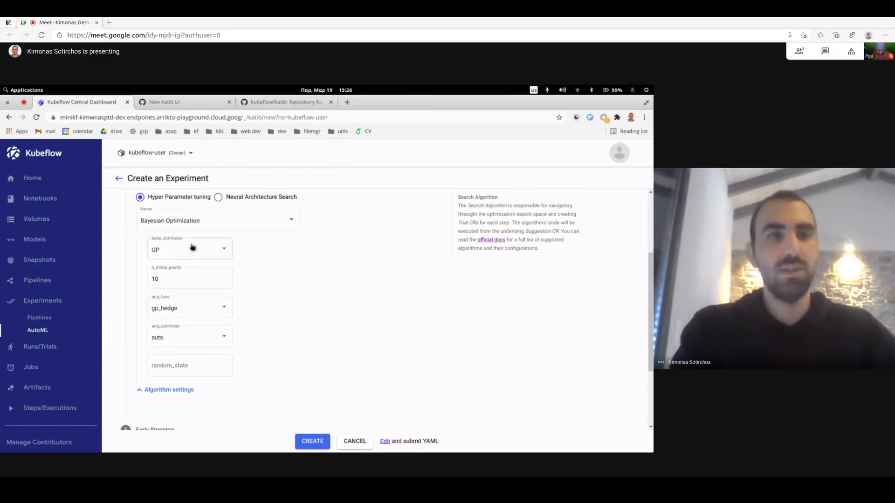
mouse_move(302, 284)
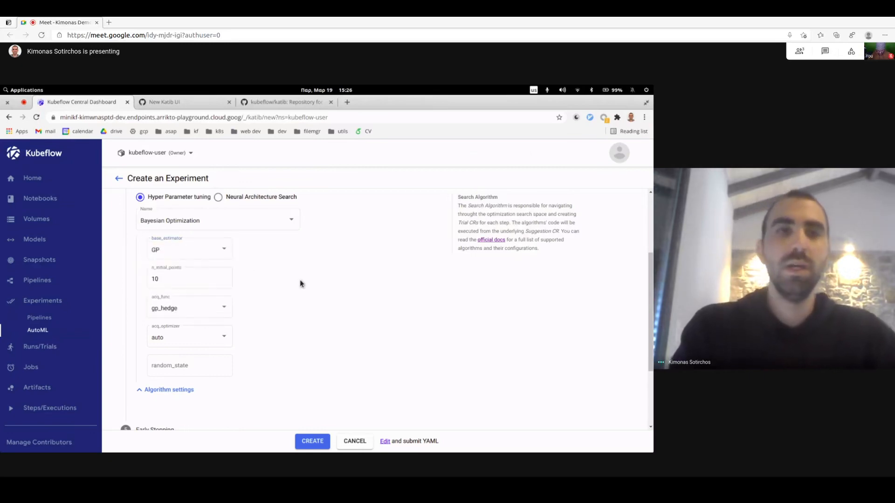
mouse_move(491, 239)
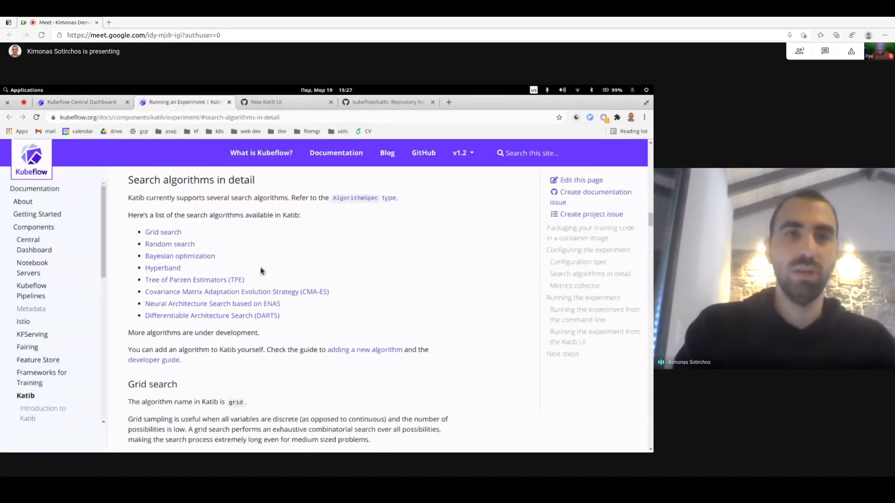
scroll("down", 3)
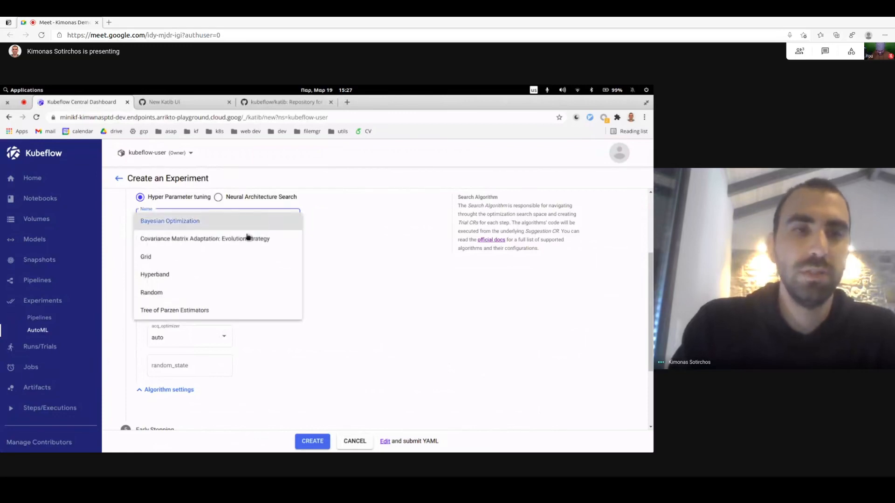
Set the search algorithm to Random and early stopping to Median Stopping Rule.
left_click(151, 293)
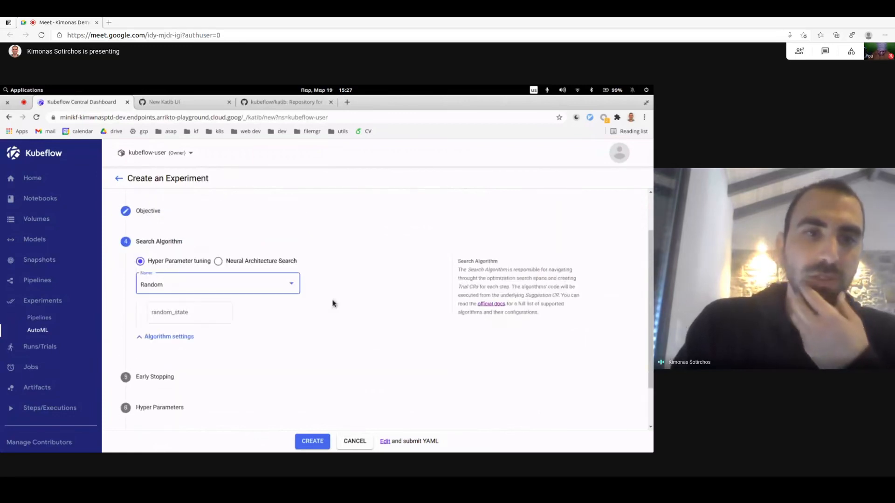
left_click(165, 336)
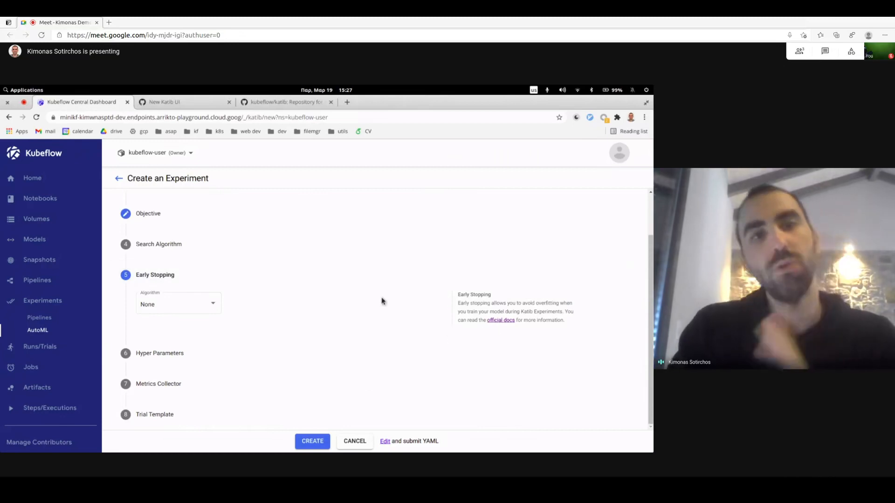
left_click(178, 303)
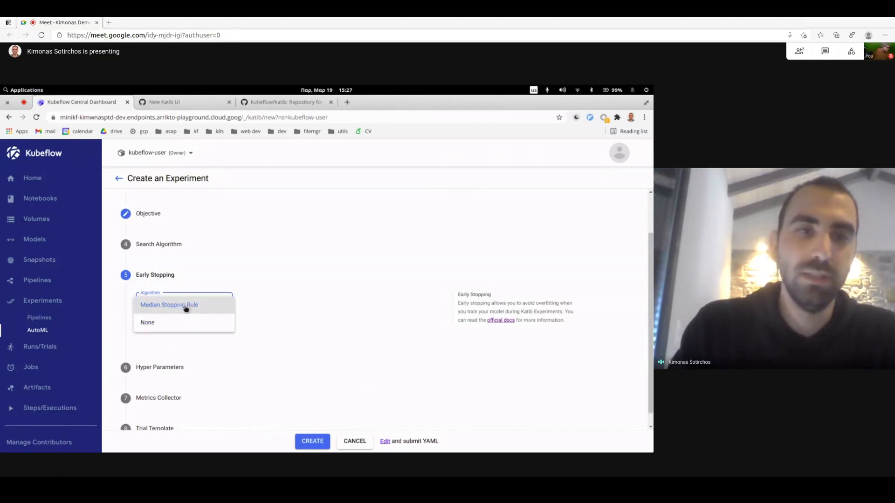
left_click(169, 304)
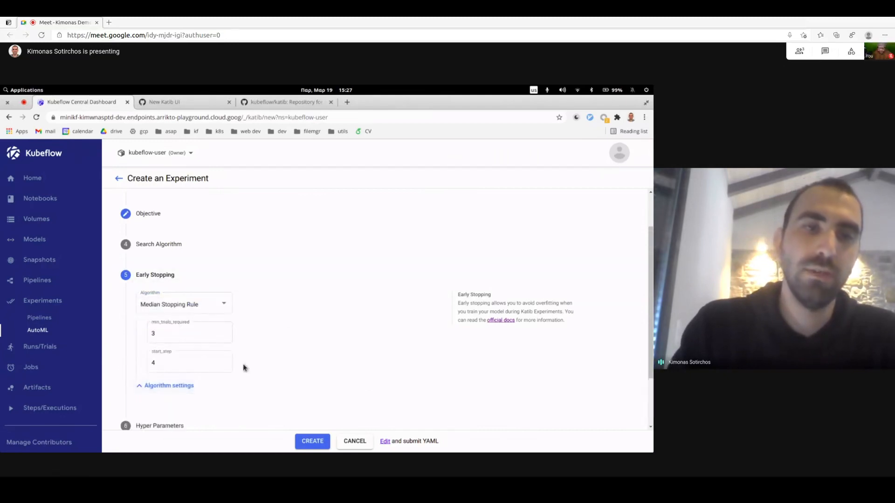
mouse_move(258, 346)
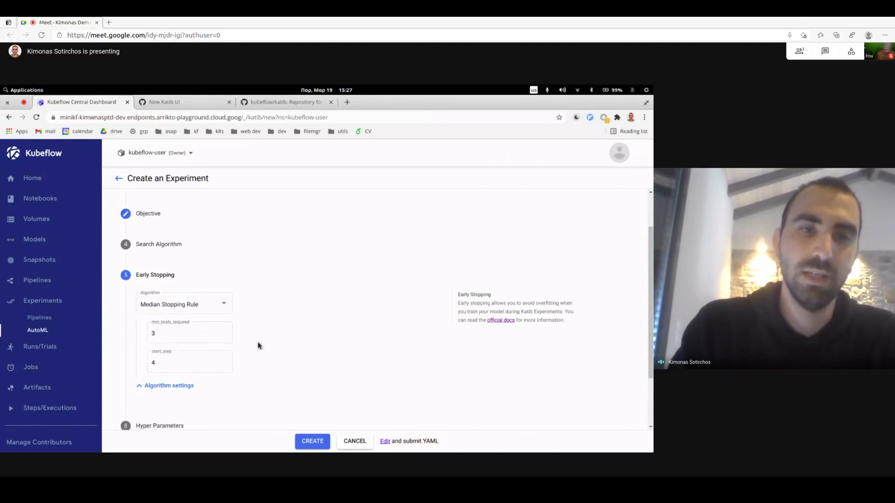
left_click(179, 304)
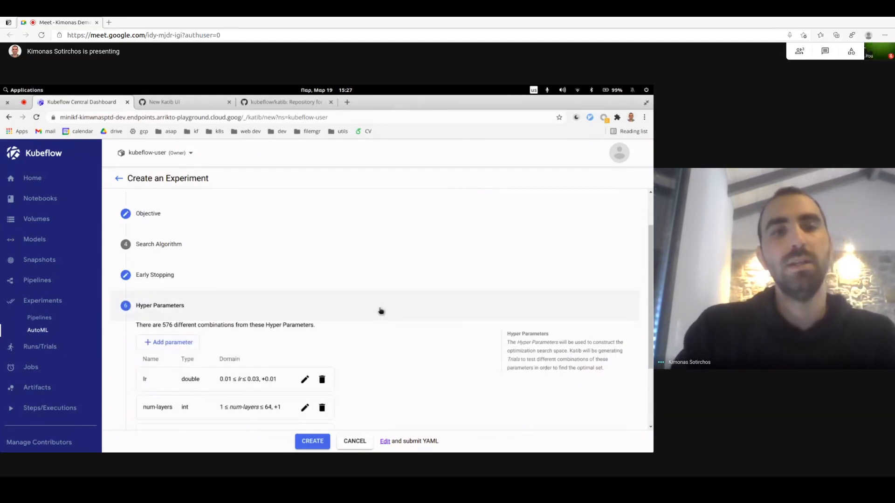
Scroll to the lr, num-layers and optimizer (sgd, adams, ftrl) hyperparameters.
scroll("down", 3)
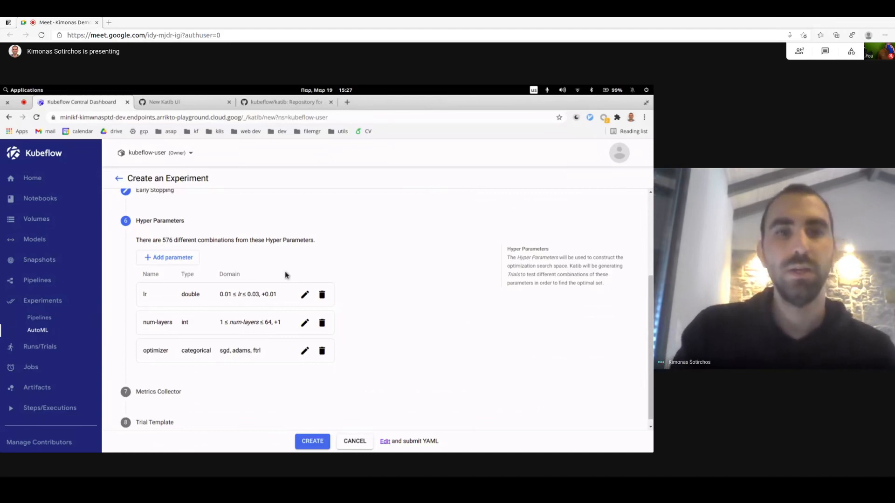
mouse_move(247, 294)
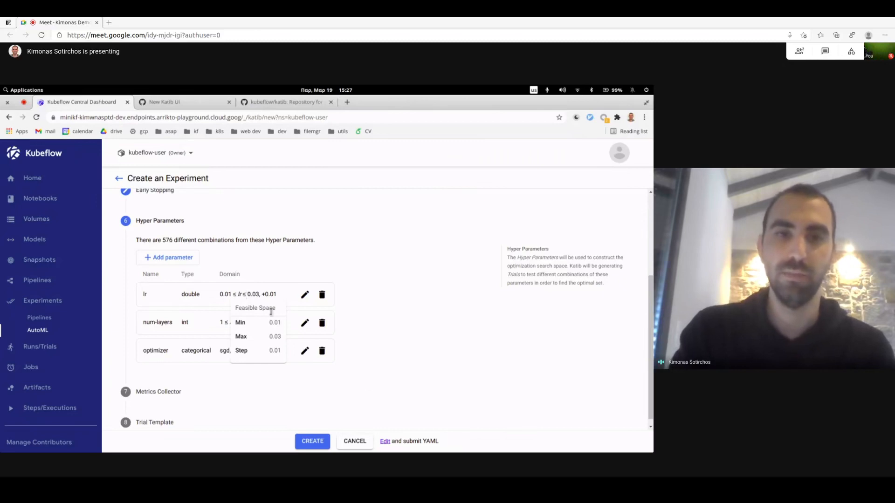
mouse_move(407, 353)
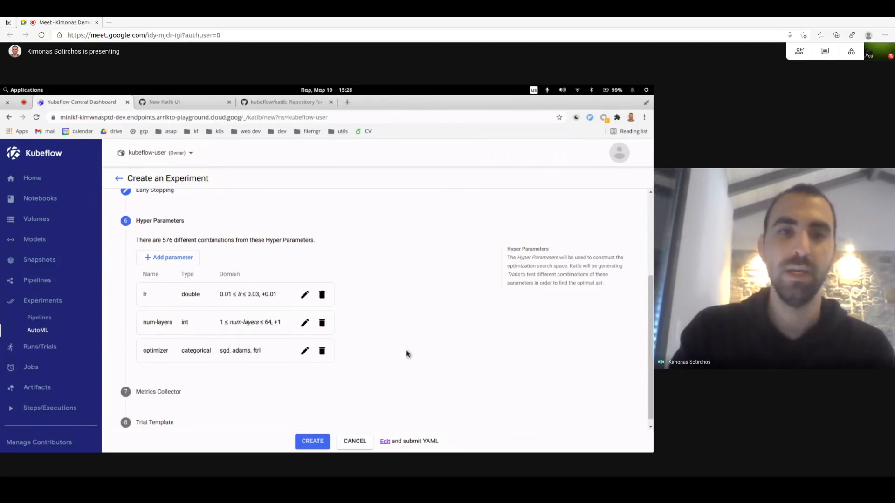
mouse_move(246, 351)
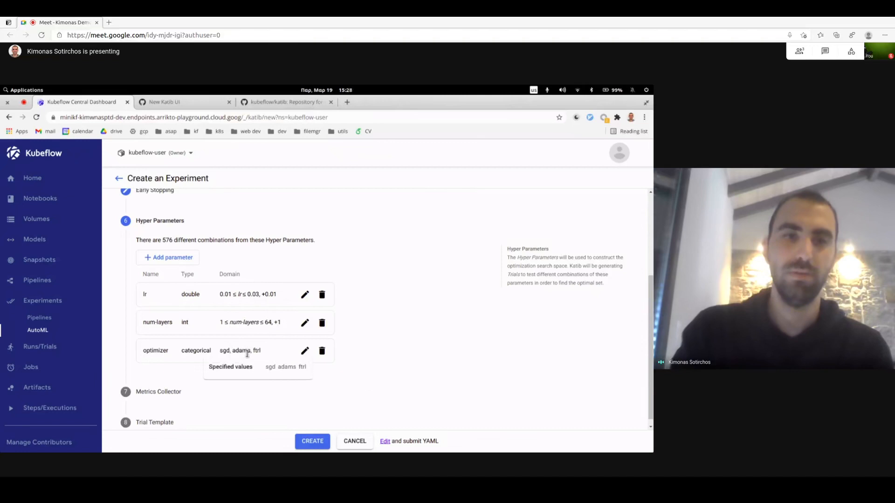
mouse_move(185, 285)
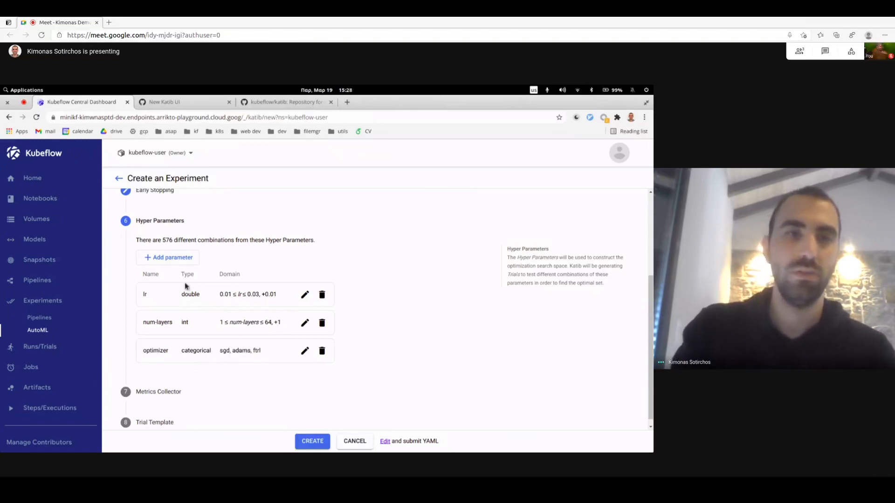
left_click(167, 257)
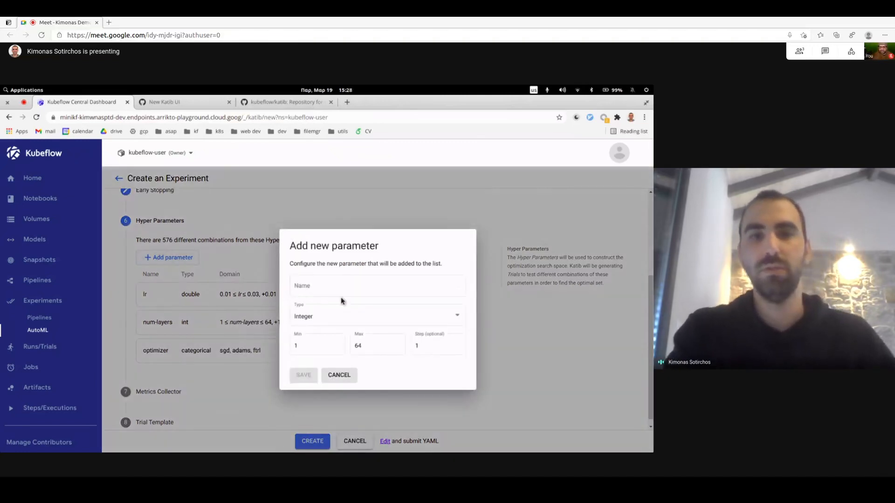
left_click(377, 316)
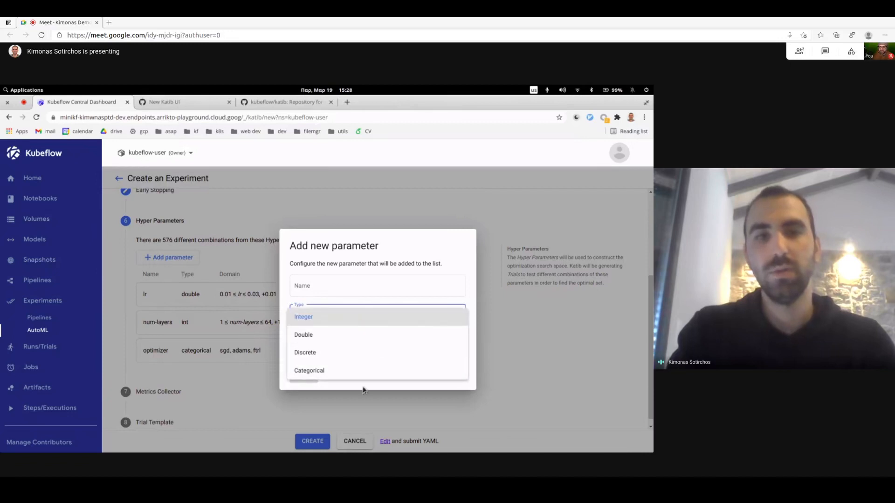
left_click(303, 317)
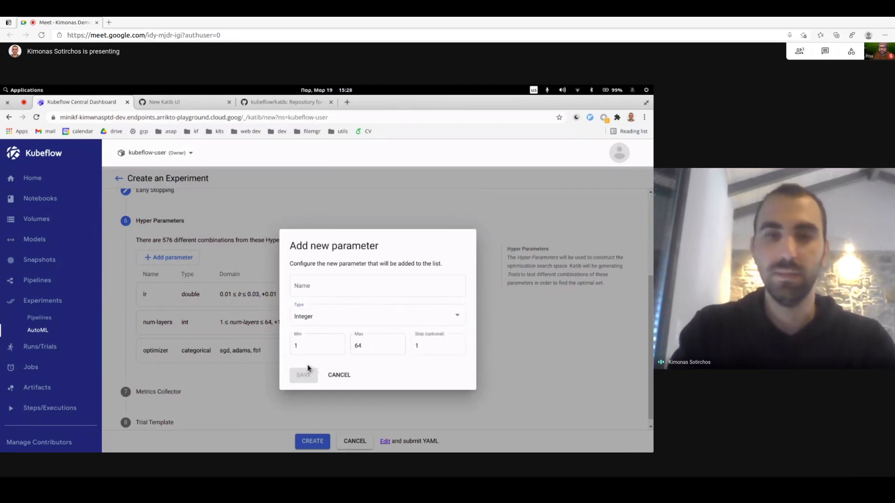
left_click(338, 374)
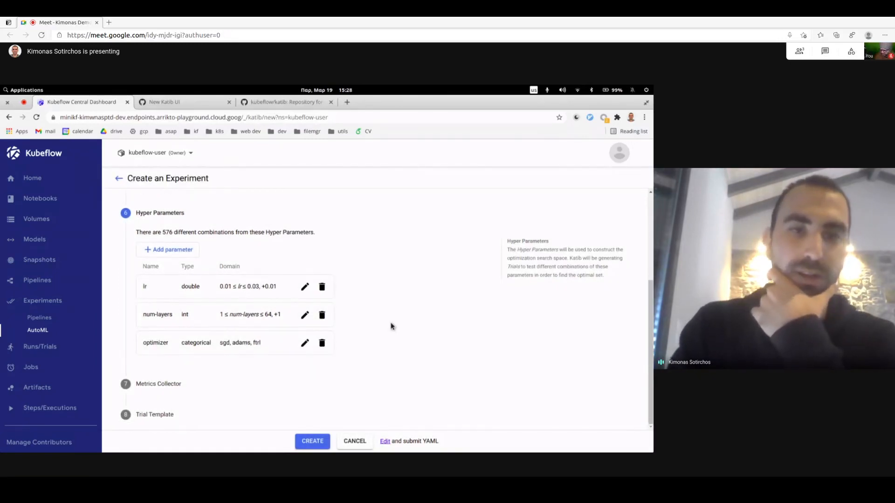
mouse_move(194, 382)
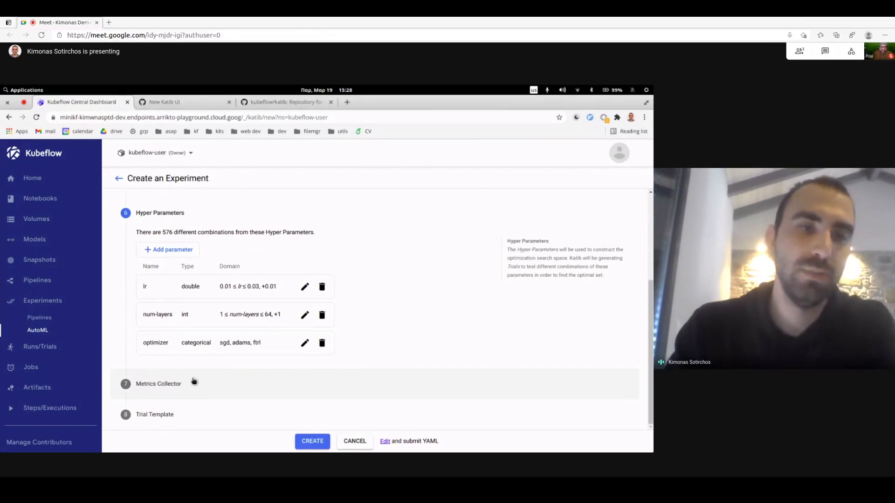
Preview the Prometheus collector (port 8080, /metrics), then set the metrics collector to Stdout.
left_click(158, 384)
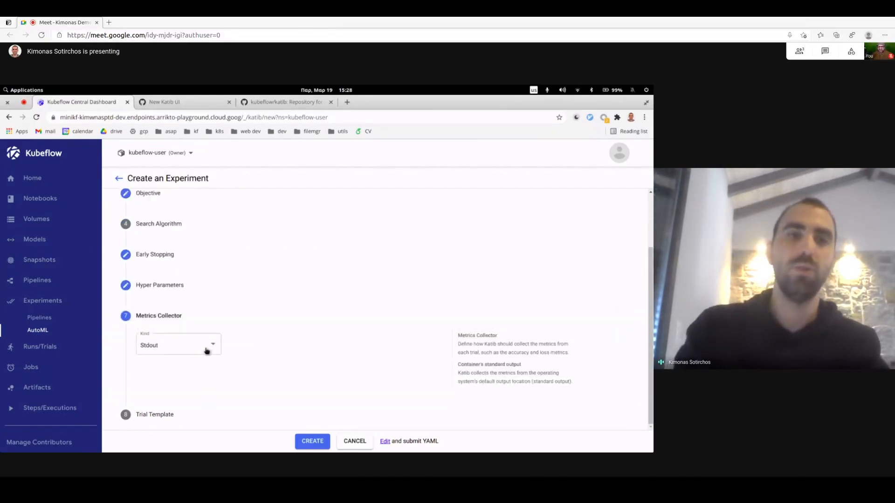
left_click(177, 345)
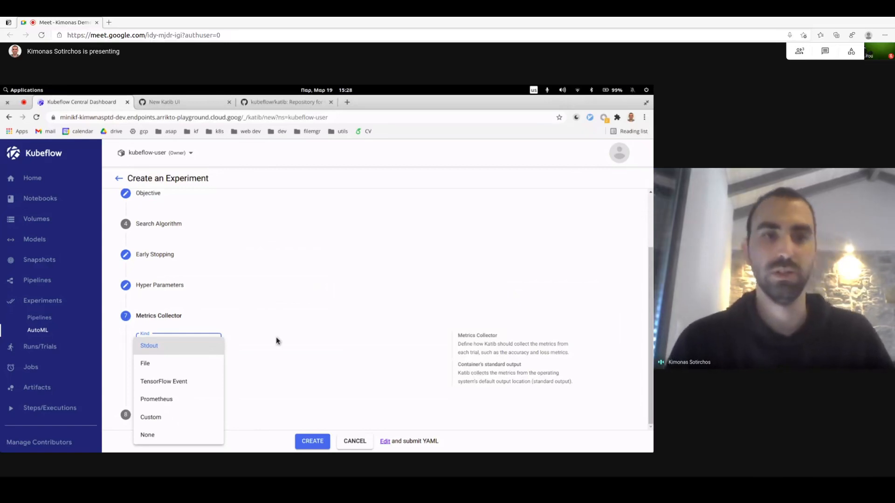
mouse_move(180, 399)
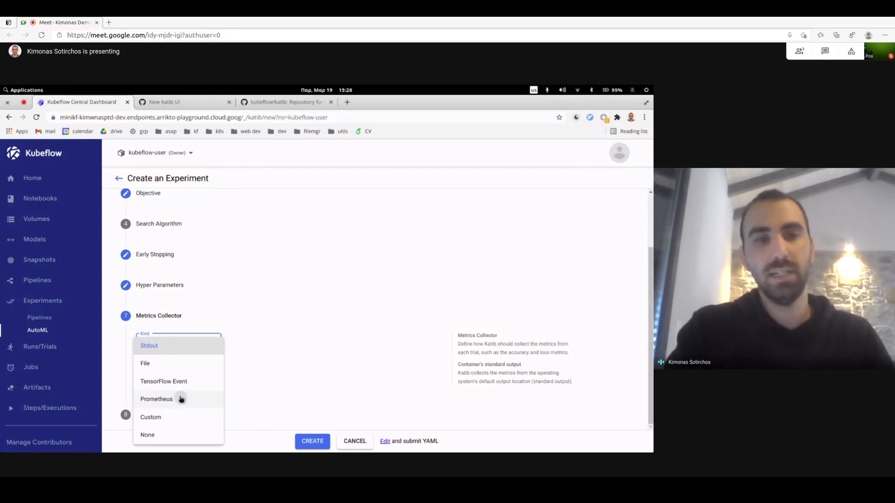
left_click(157, 399)
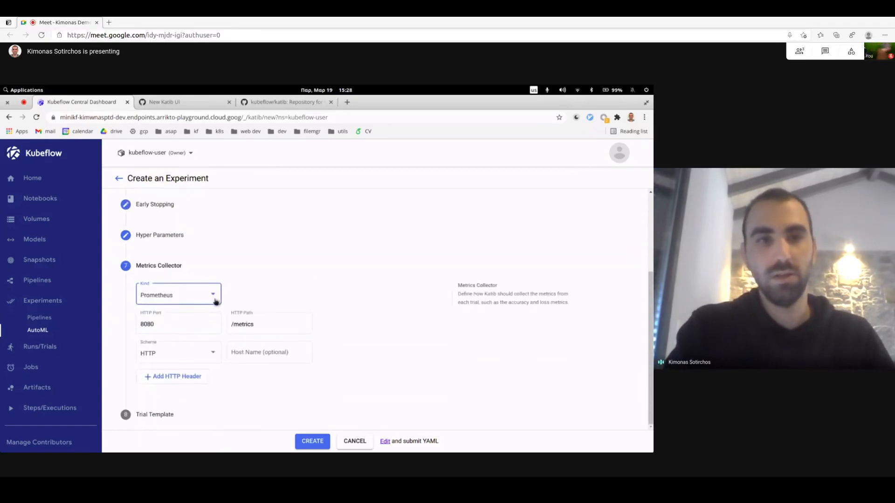
left_click(213, 294)
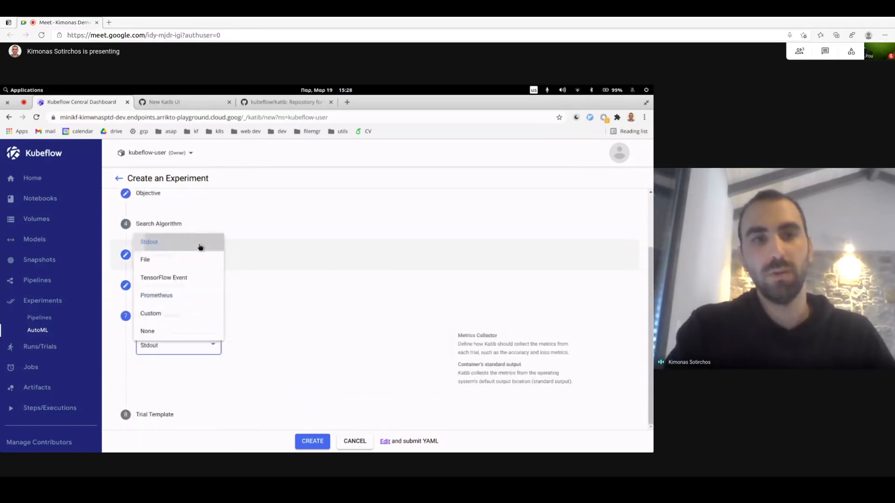
left_click(149, 241)
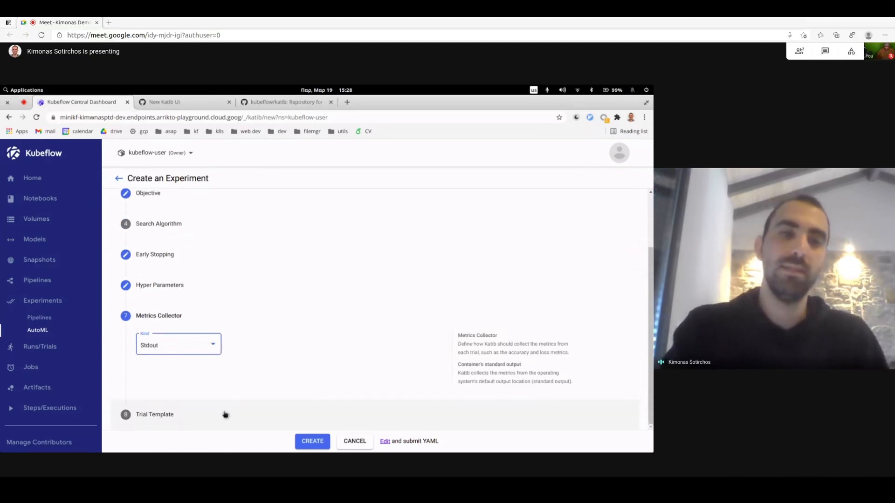
Expand the Trial Template and scroll through the ConfigMap Job YAML running mnist.py.
left_click(158, 415)
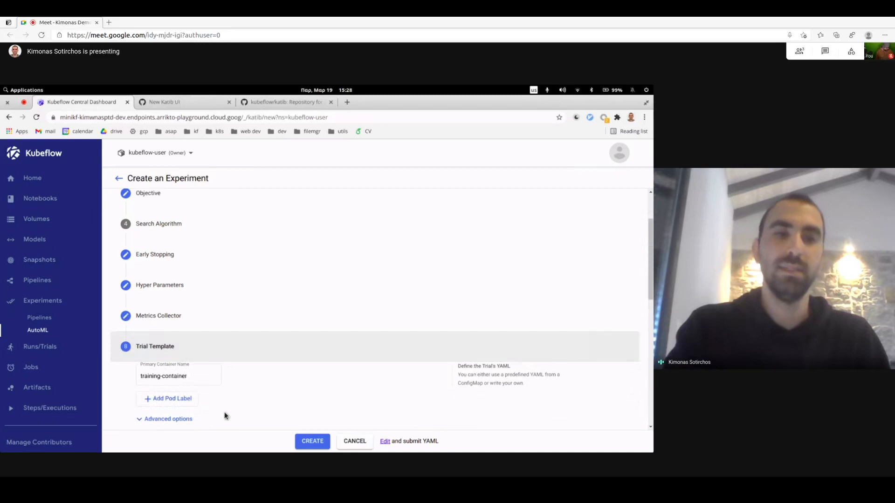
scroll("down", 3)
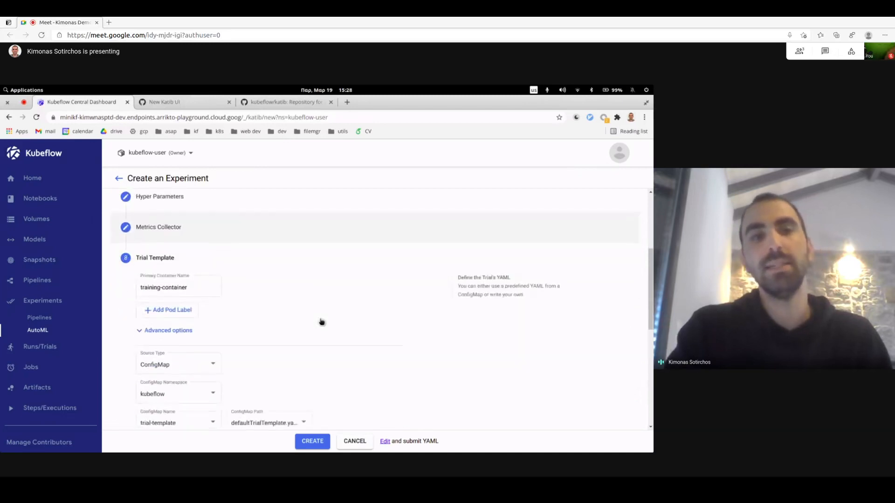
scroll("down", 3)
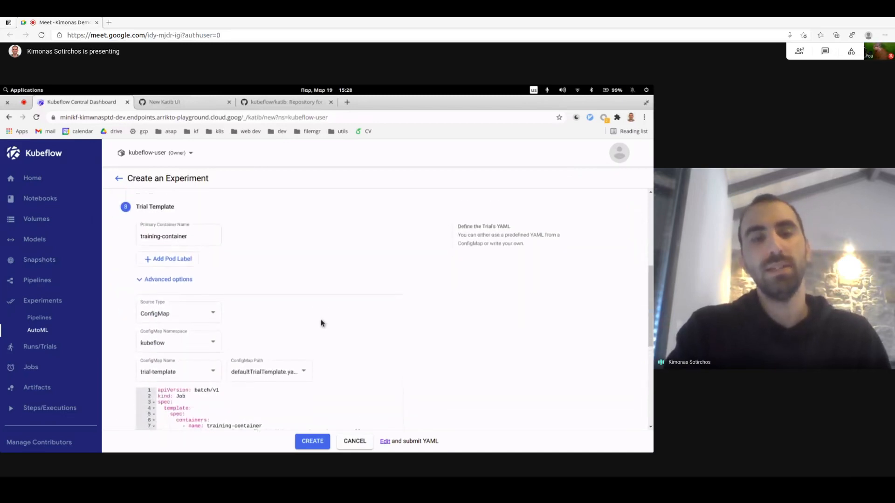
scroll("down", 3)
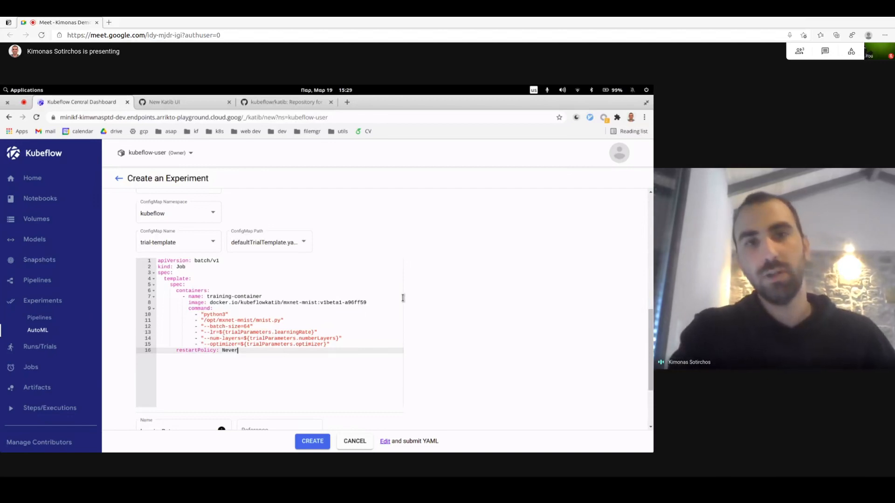
mouse_move(457, 317)
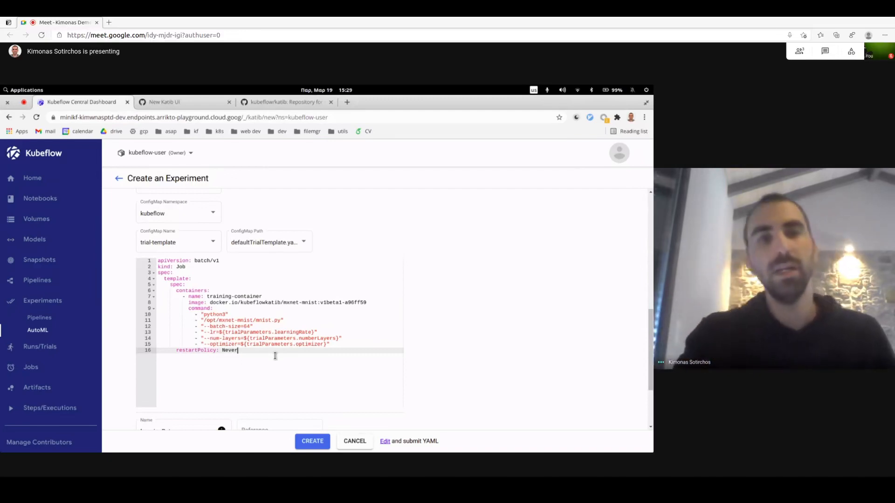
mouse_move(437, 303)
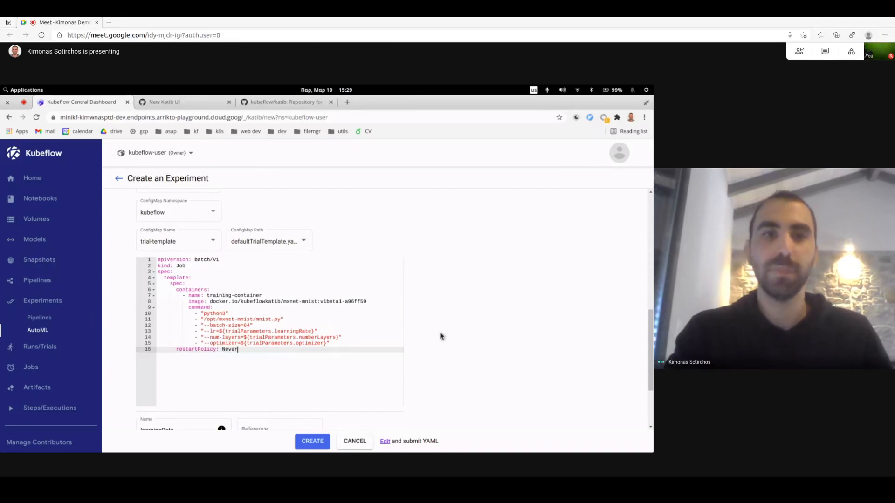
scroll("up", 3)
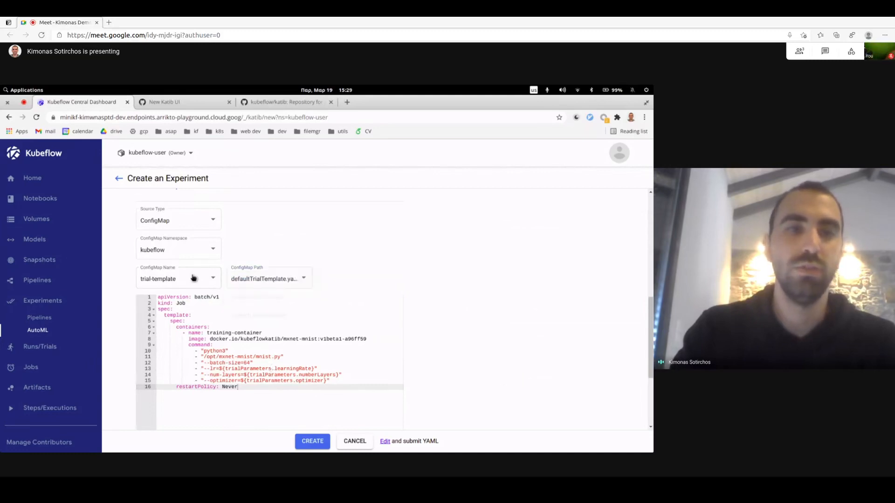
left_click(178, 279)
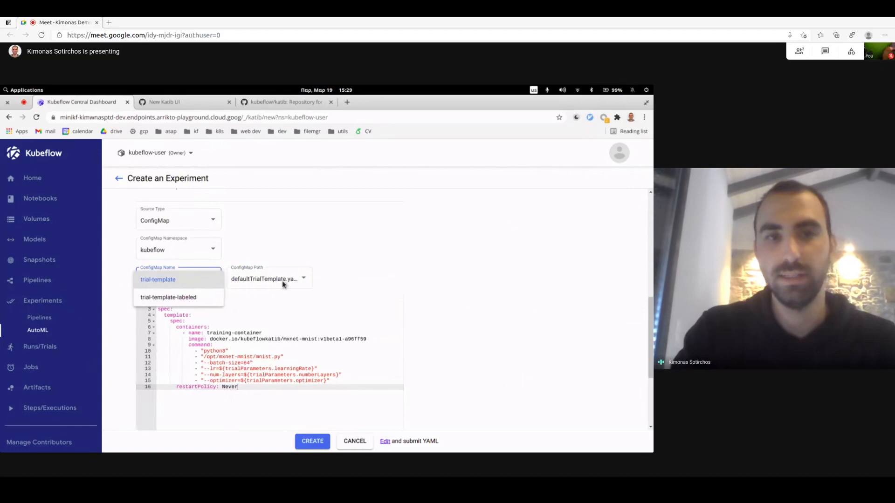
left_click(158, 279)
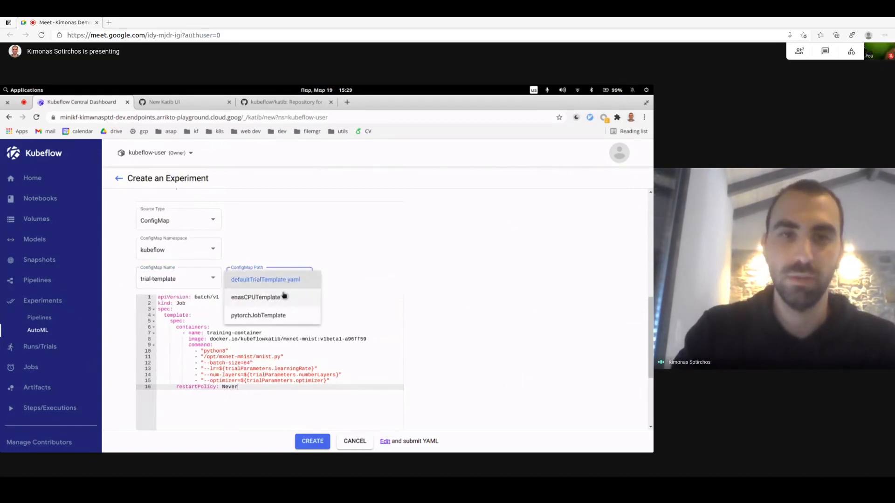
left_click(255, 297)
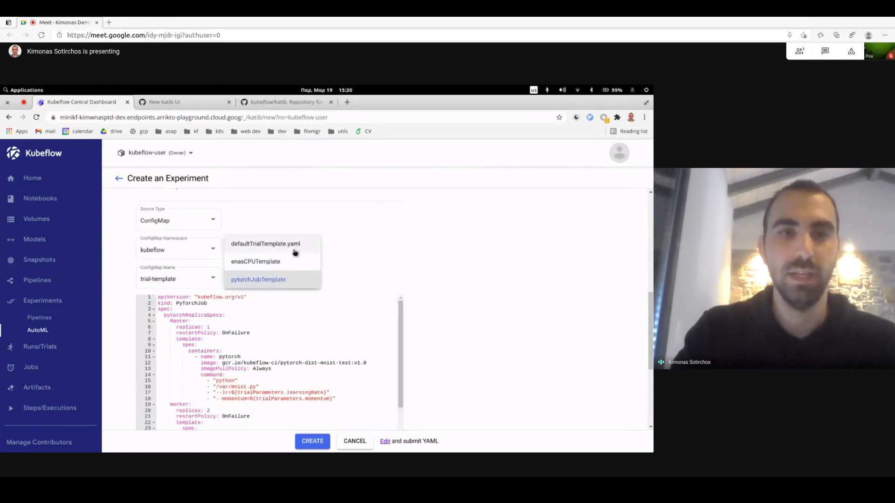
left_click(265, 244)
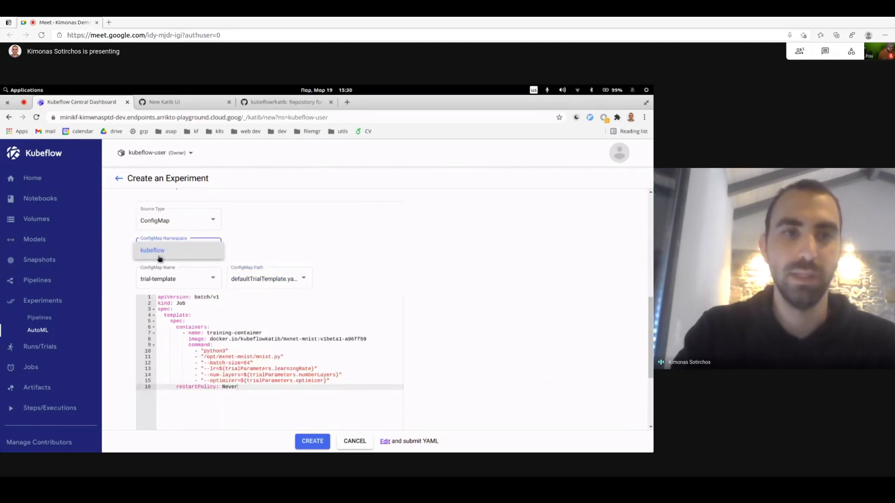
left_click(178, 221)
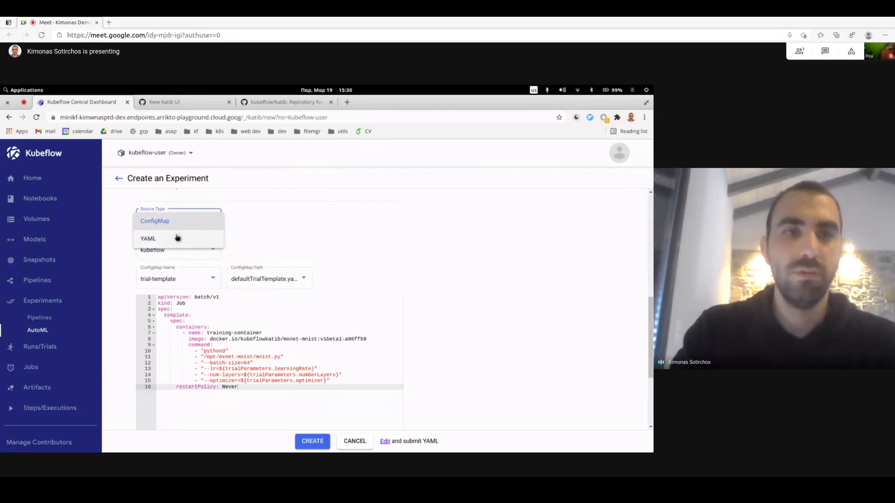
left_click(148, 239)
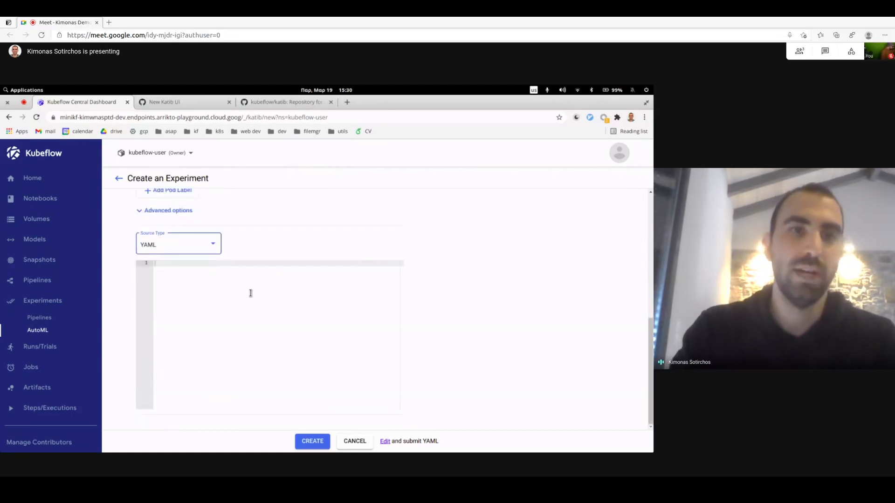
left_click(178, 244)
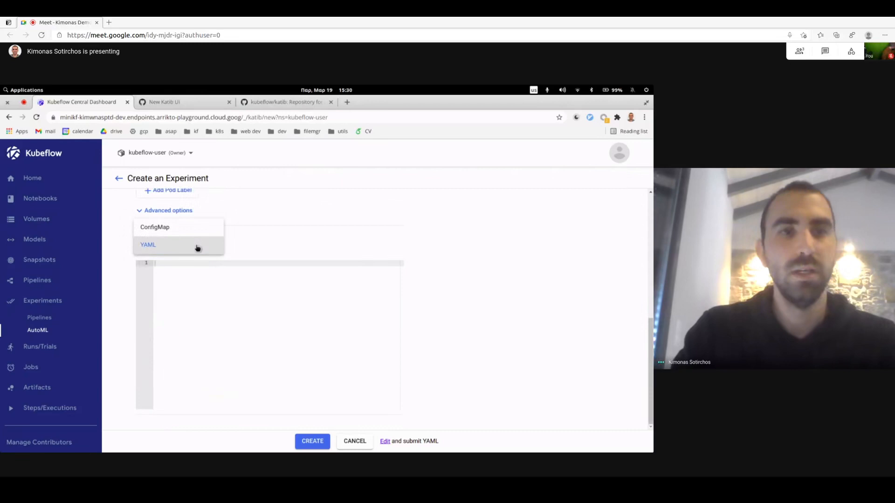
left_click(148, 245)
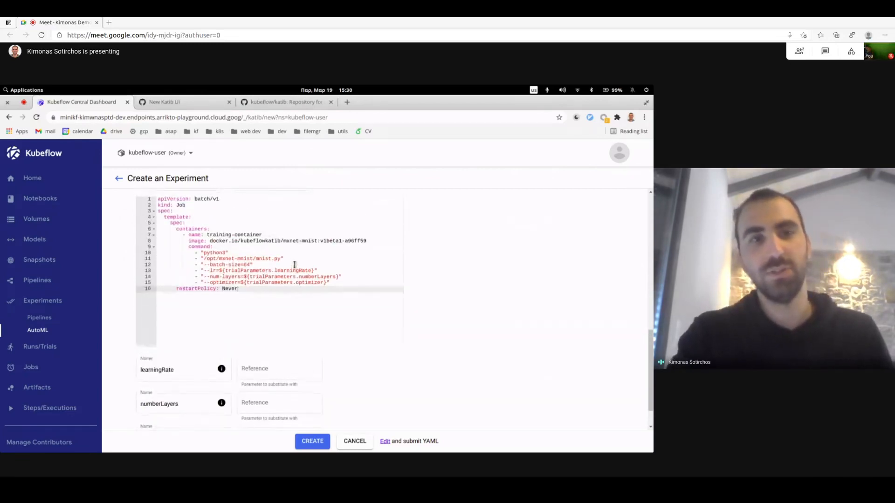
scroll("down", 3)
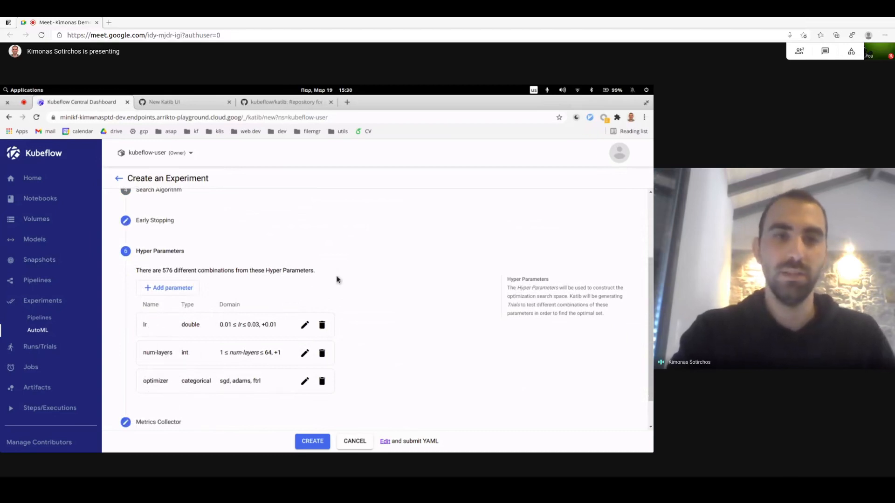
Set parameter references learningRate→lr, numberLayers→num-layers, optimizer→optimizer.
scroll("down", 3)
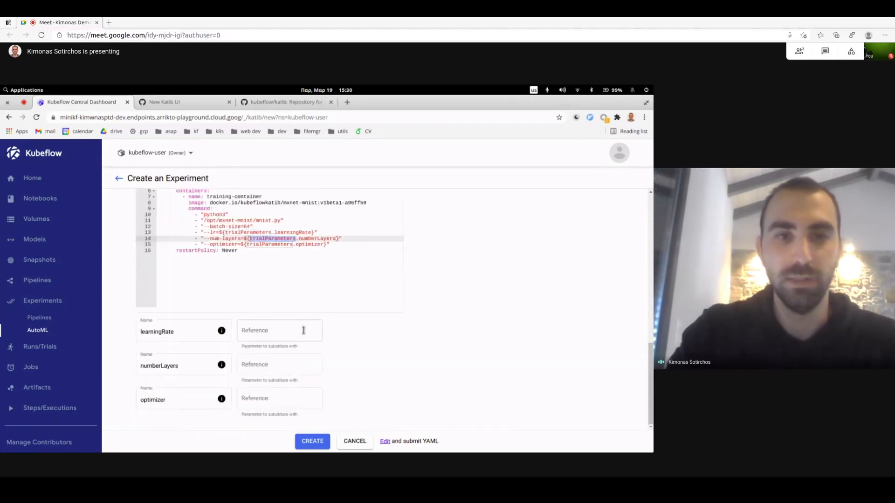
type("lr")
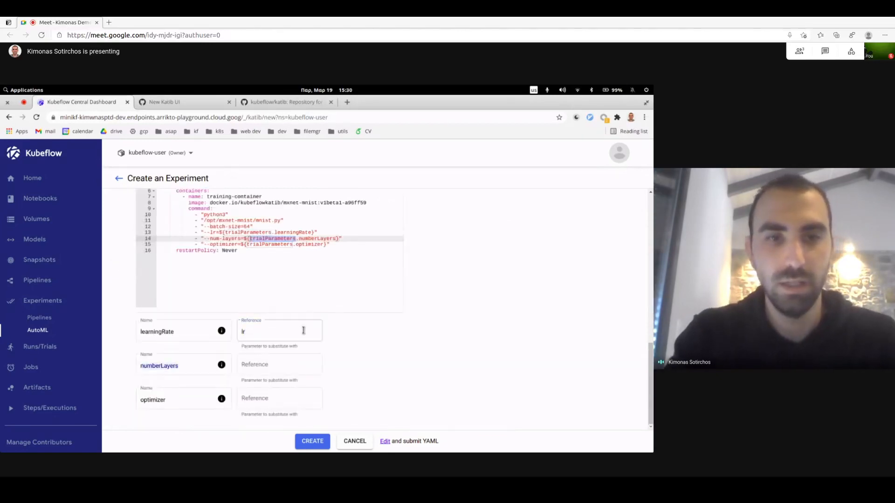
type("num-")
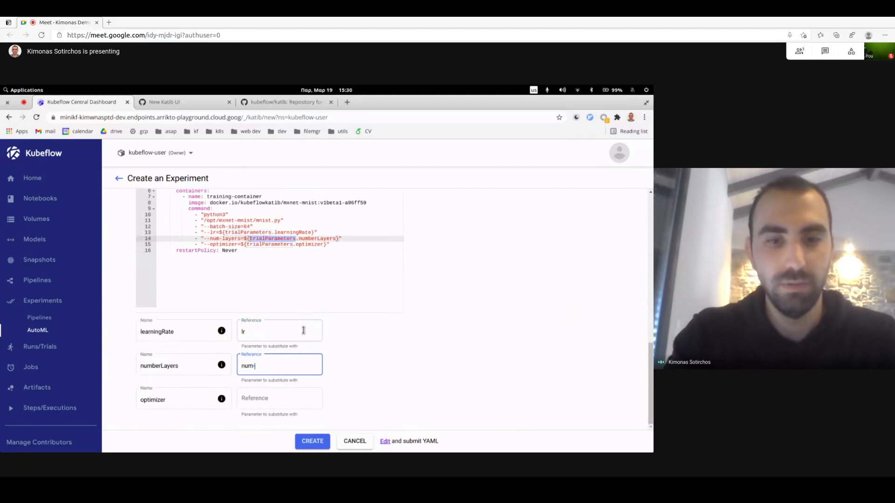
left_click(279, 398)
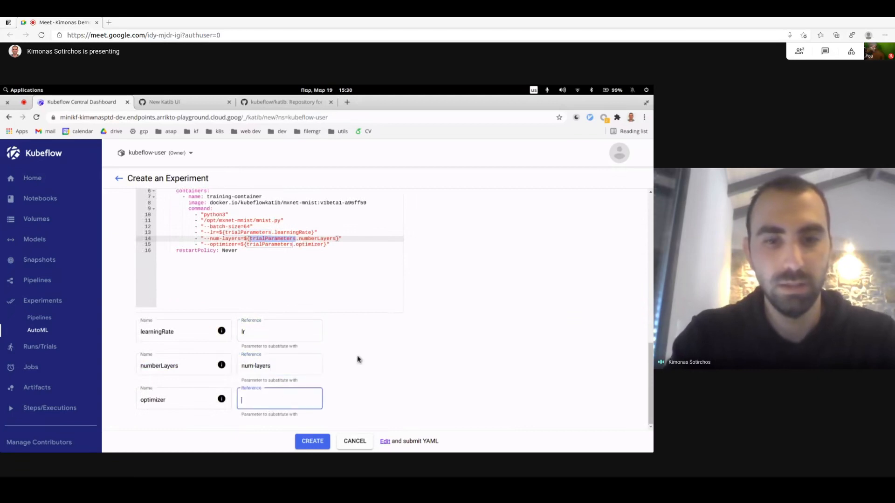
type("optimizer")
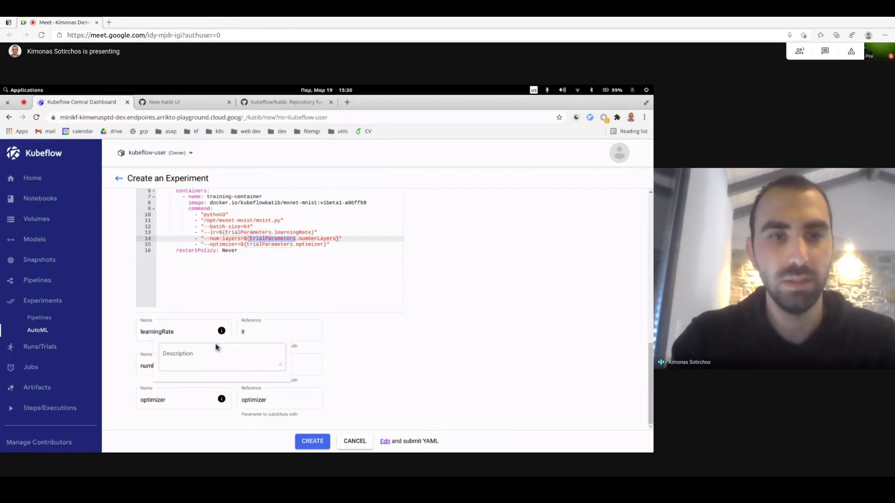
left_click(221, 357)
type("The learning r")
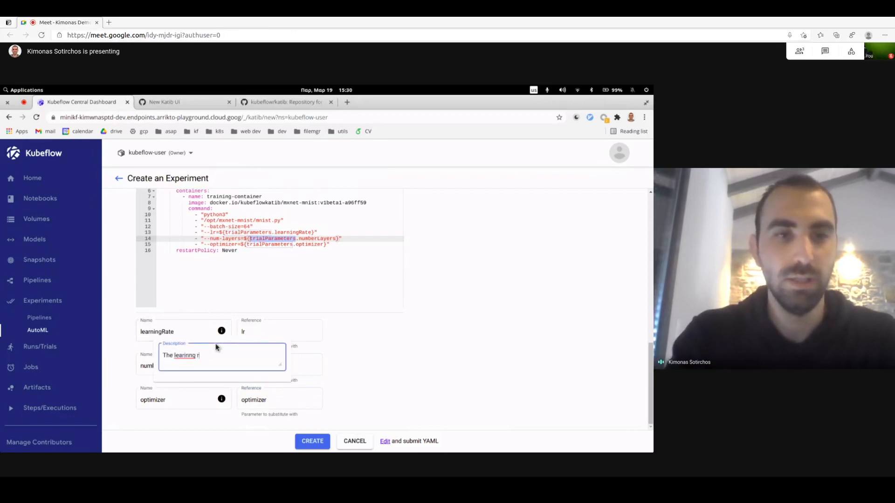
type("ate")
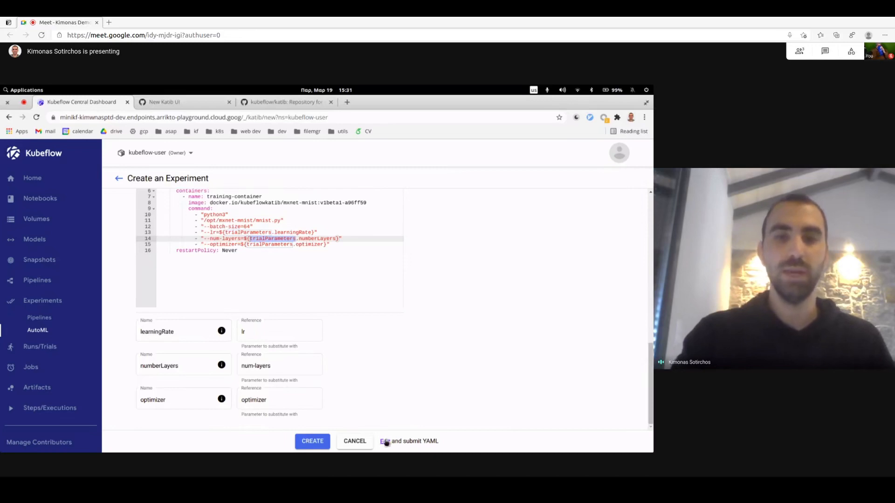
Review the experiment YAML, type an annotations edit, and create random-experiment.
left_click(386, 442)
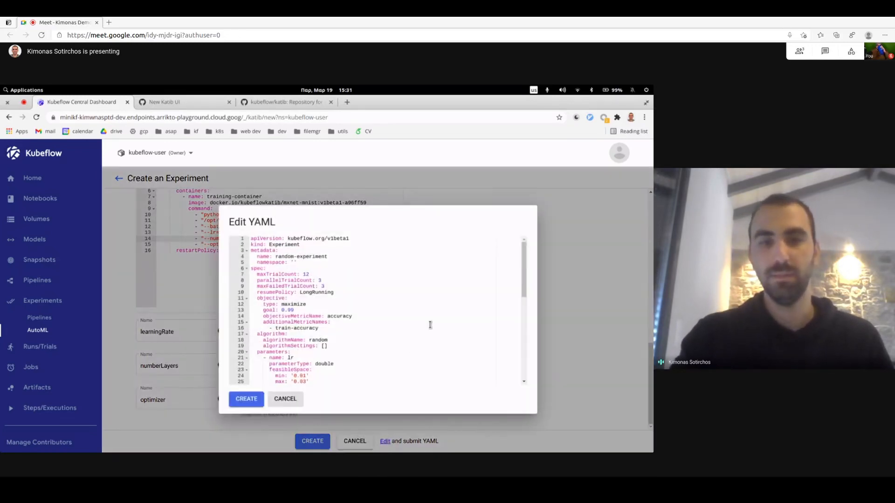
scroll("down", 3)
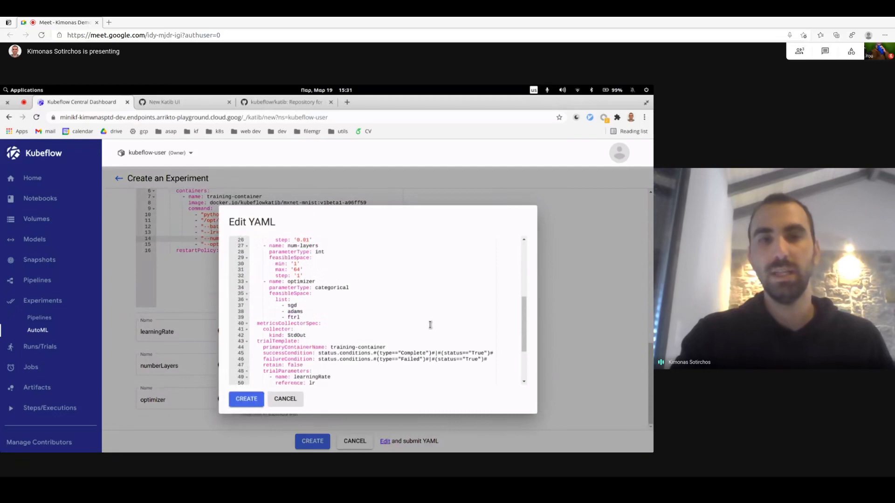
scroll("down", 3)
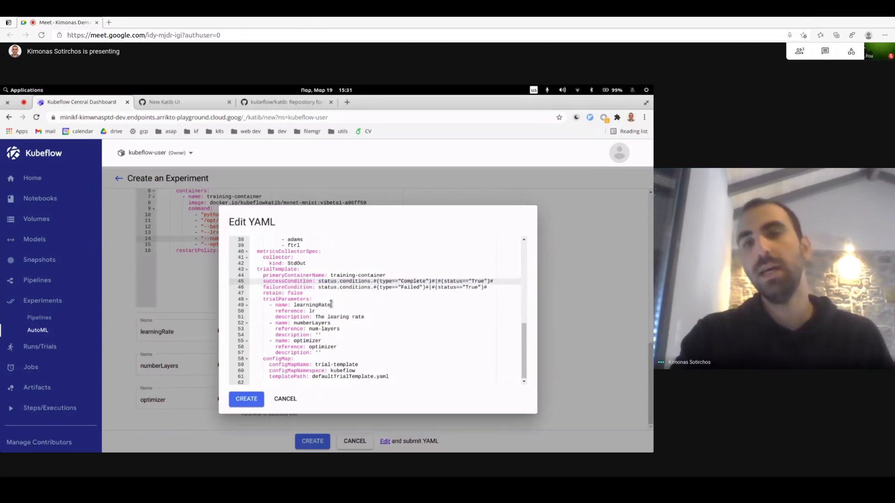
scroll("up", 3)
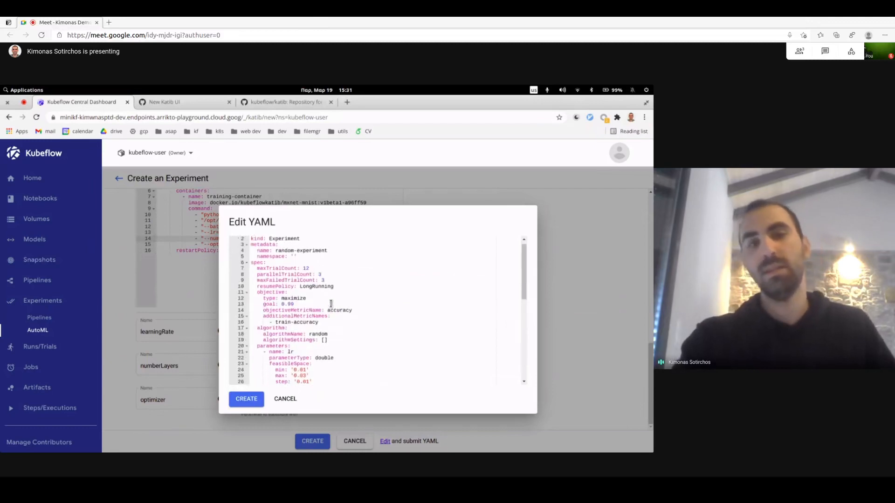
scroll("up", 3)
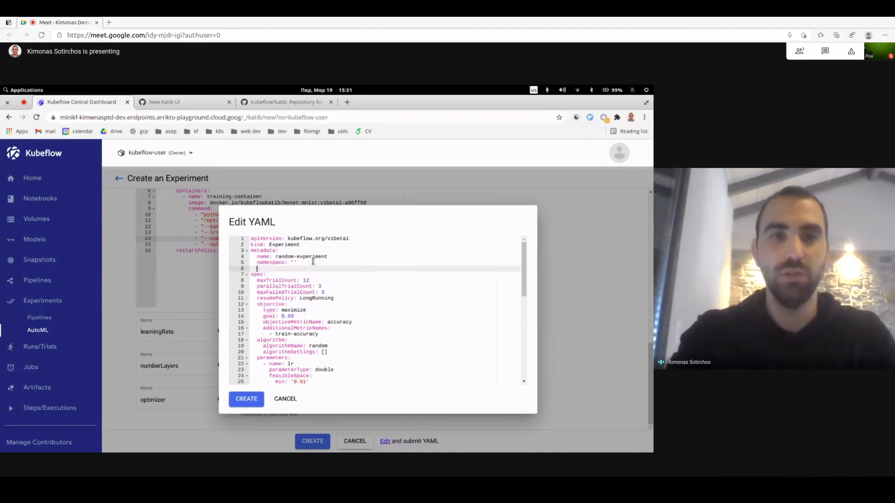
type("annotionns")
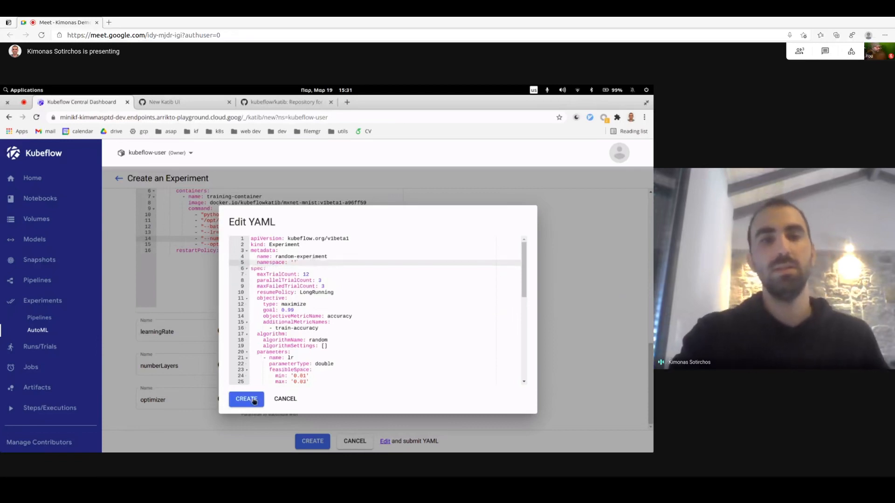
left_click(247, 399)
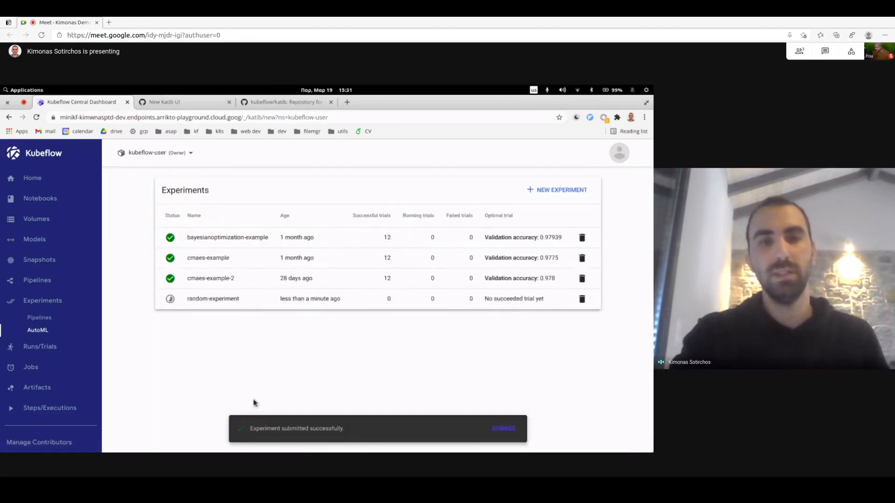
mouse_move(170, 298)
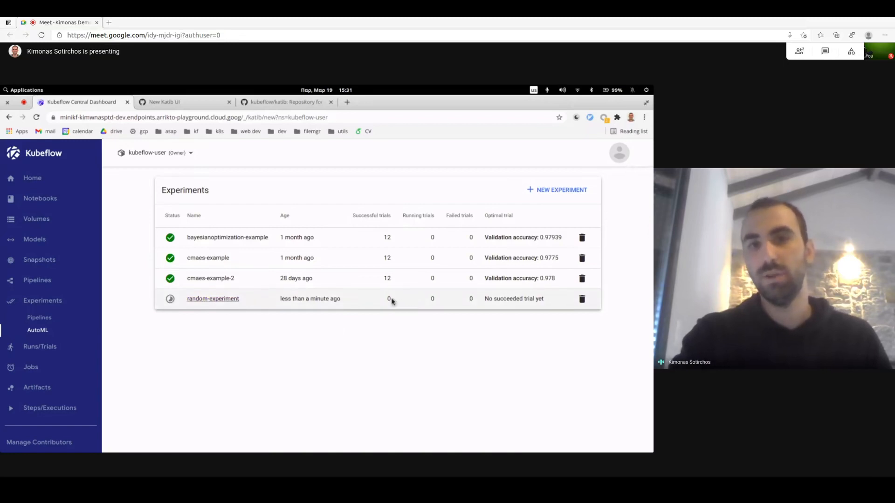
Open random-experiment from the Experiments table and view its configuration details.
left_click(213, 298)
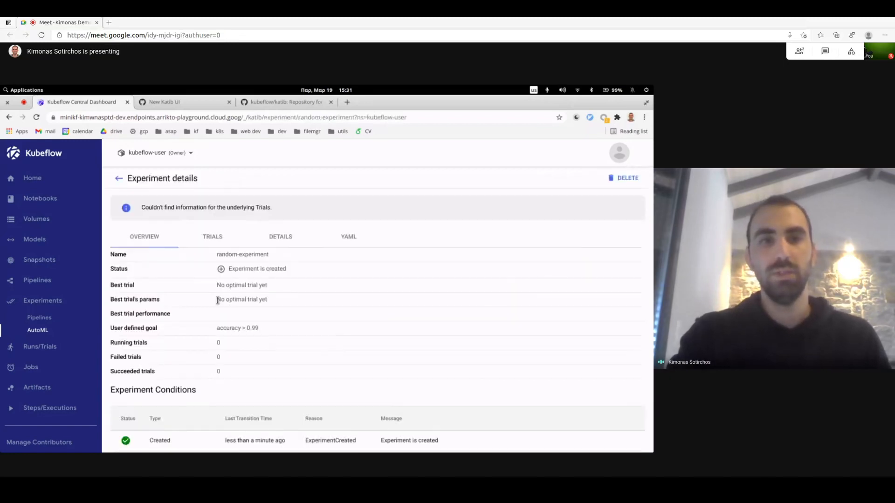
mouse_move(223, 224)
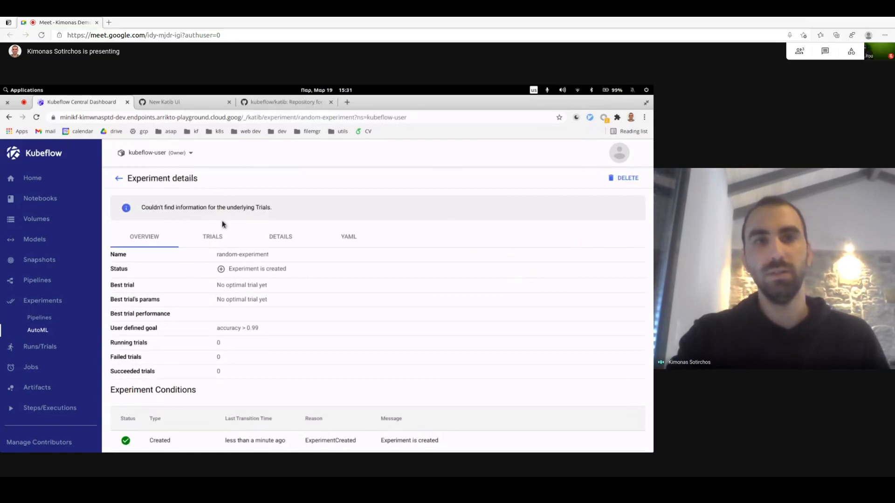
mouse_move(326, 283)
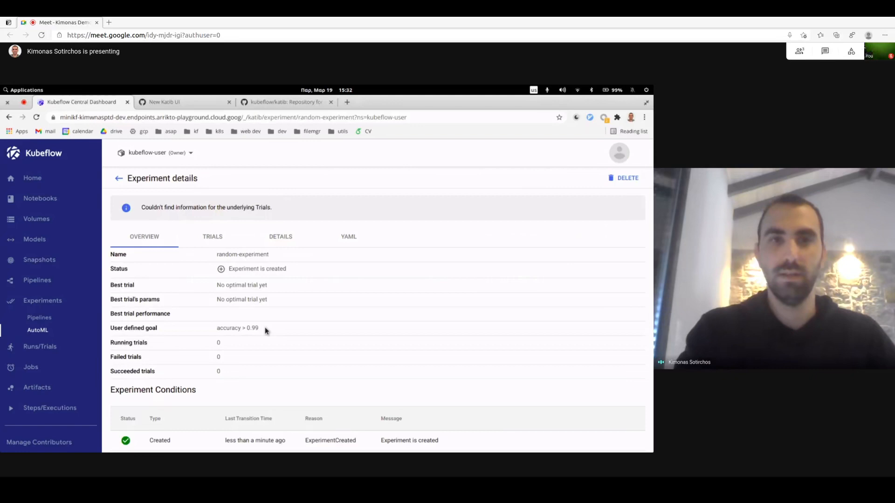
mouse_move(285, 240)
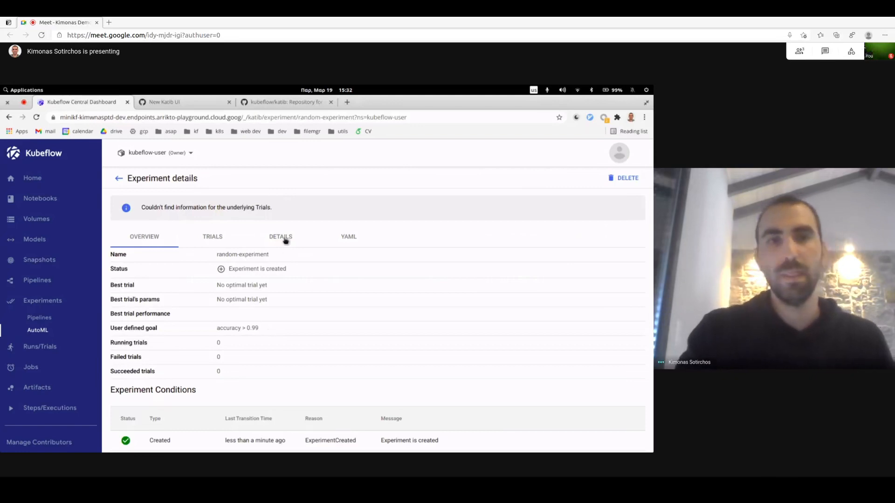
left_click(280, 236)
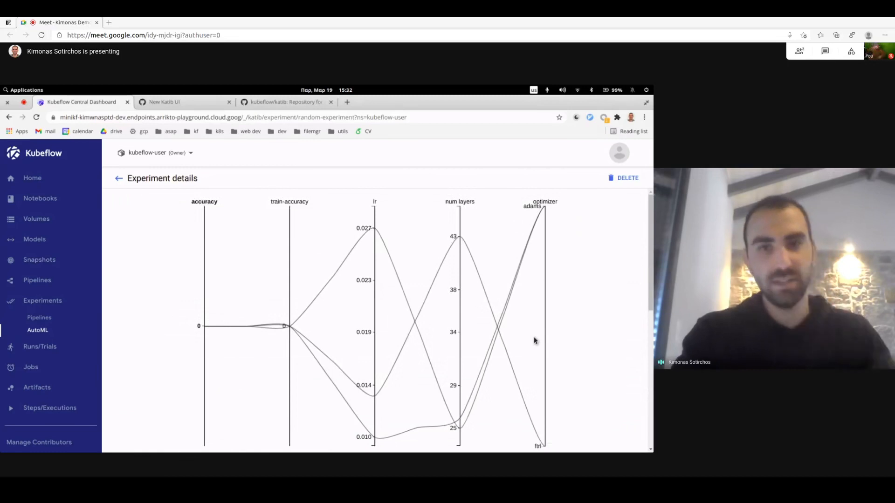
Browse random-experiment's trials, then open the finished bayesianoptimization-example experiment from the list.
scroll("down", 3)
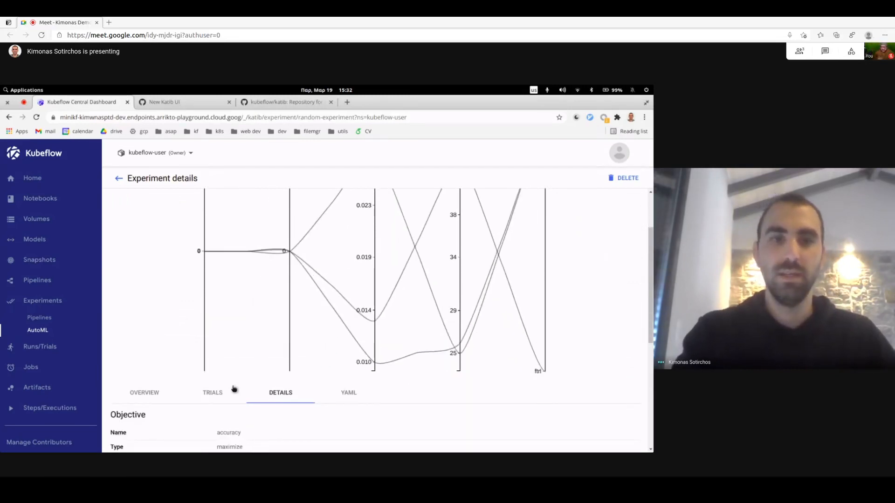
left_click(213, 392)
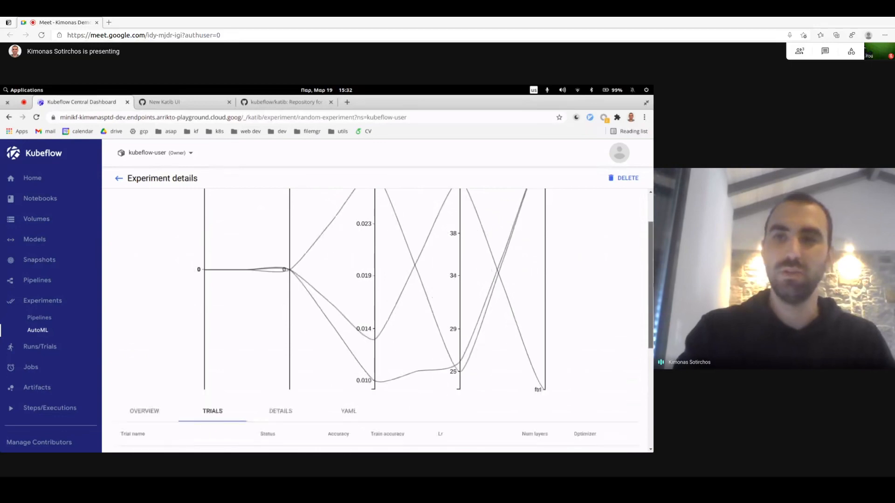
scroll("down", 3)
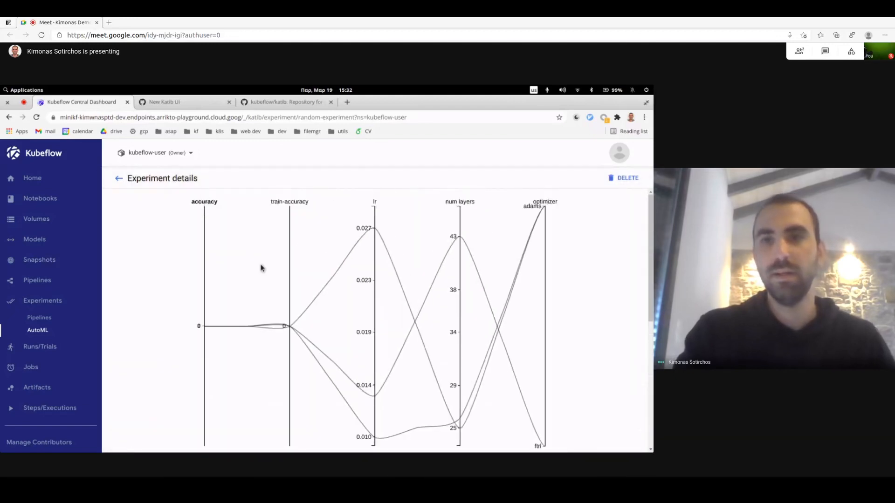
left_click(119, 178)
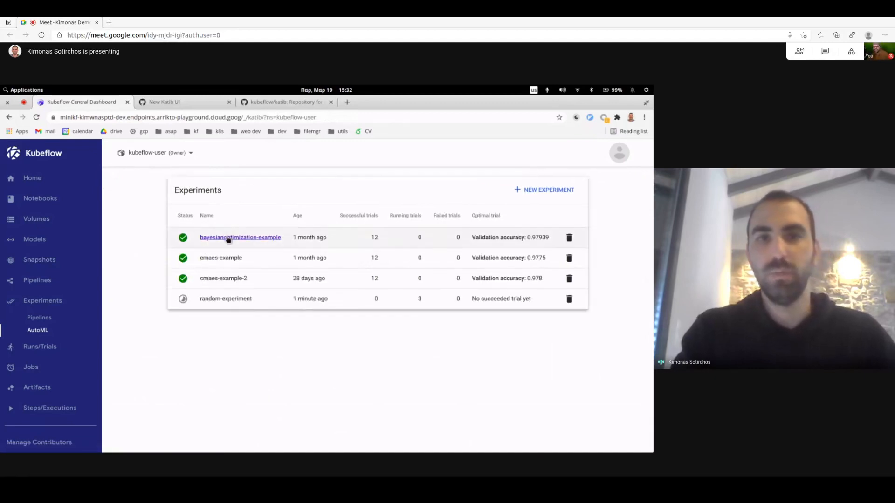
left_click(239, 237)
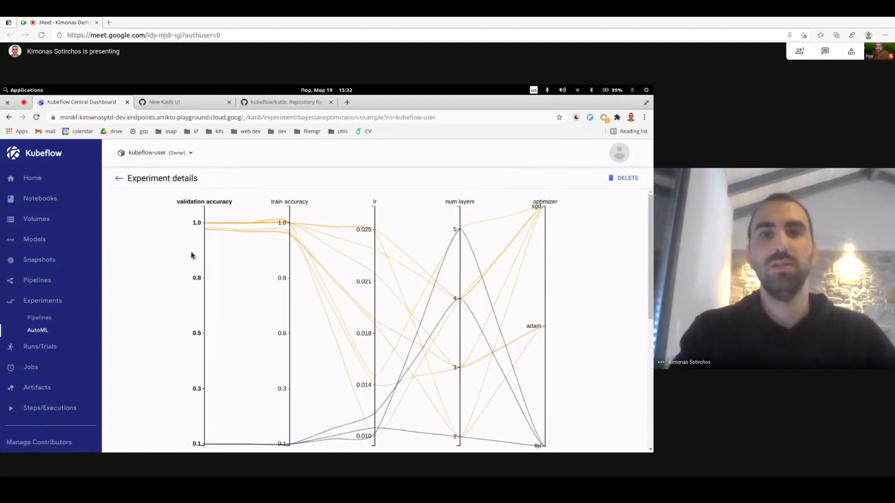
mouse_move(146, 267)
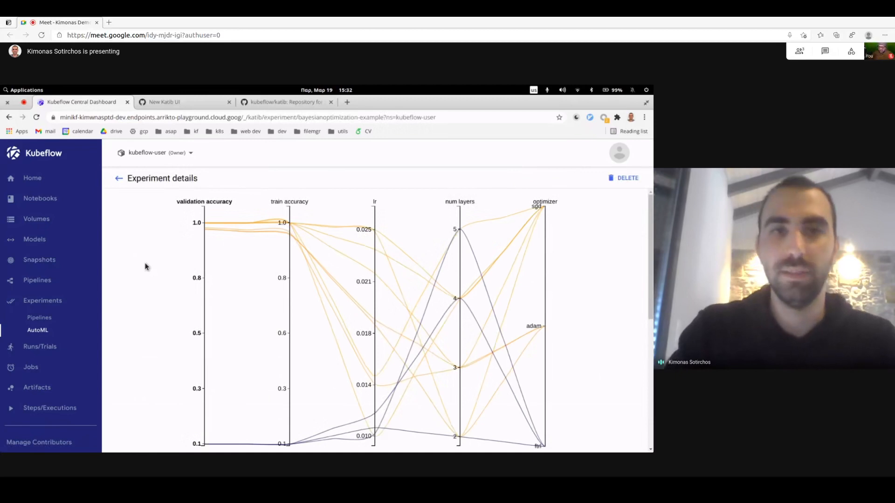
mouse_move(359, 264)
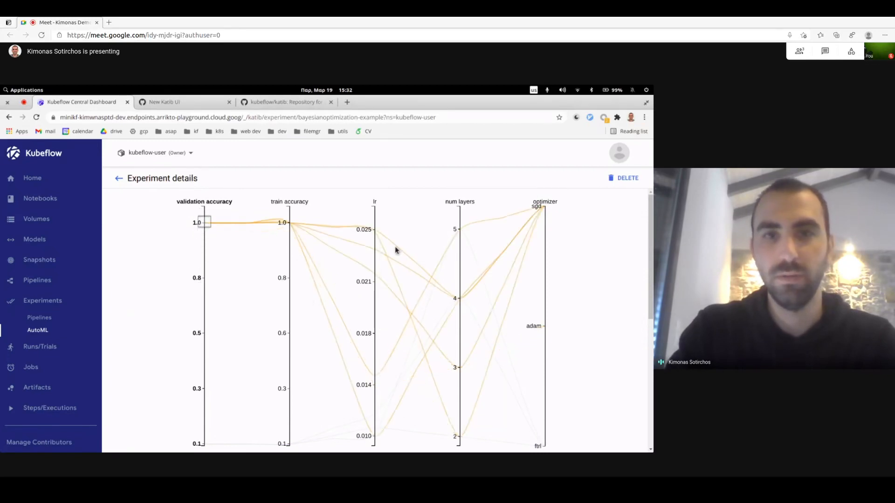
Review bayesianoptimization-example's trials and best trial's accuracy chart, then show its Details tab.
scroll("down", 3)
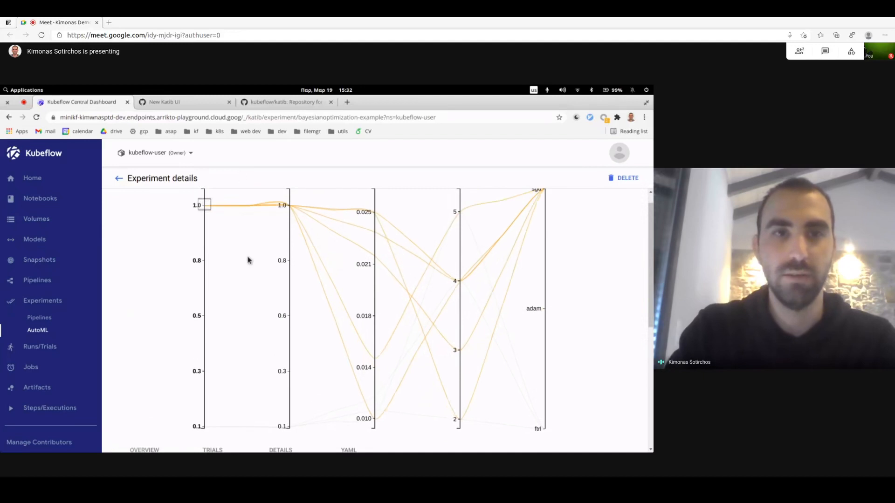
scroll("down", 3)
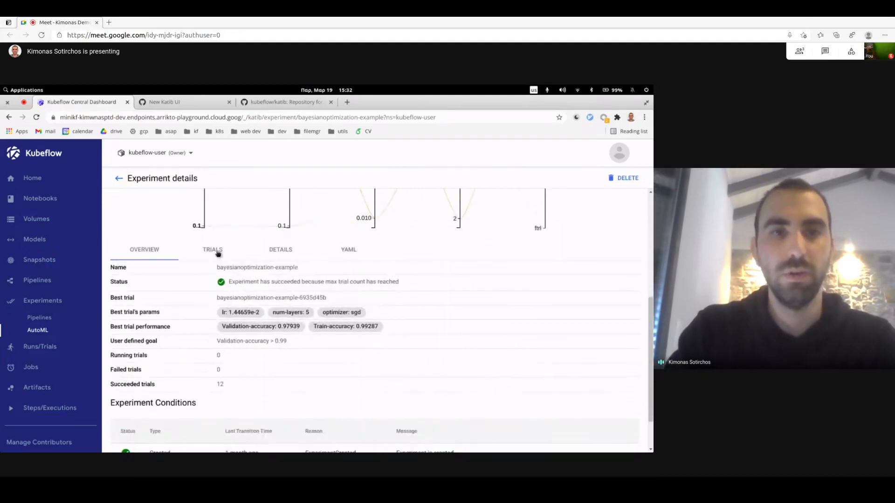
left_click(212, 249)
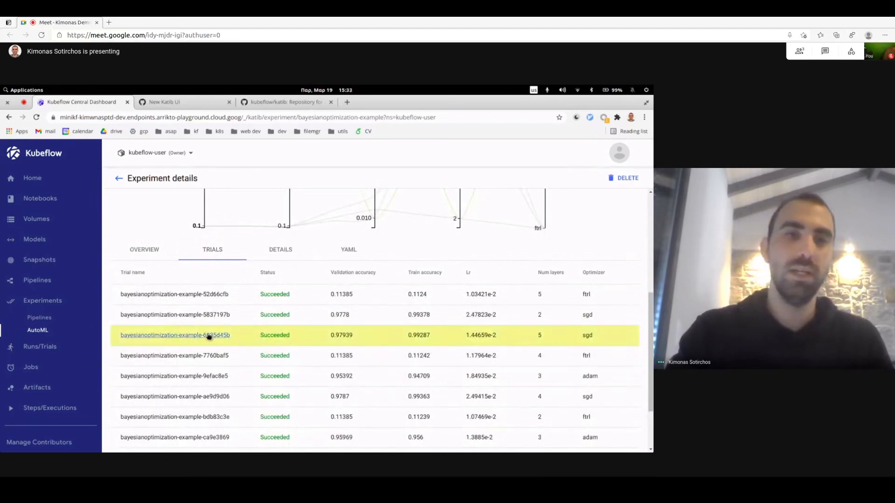
left_click(175, 336)
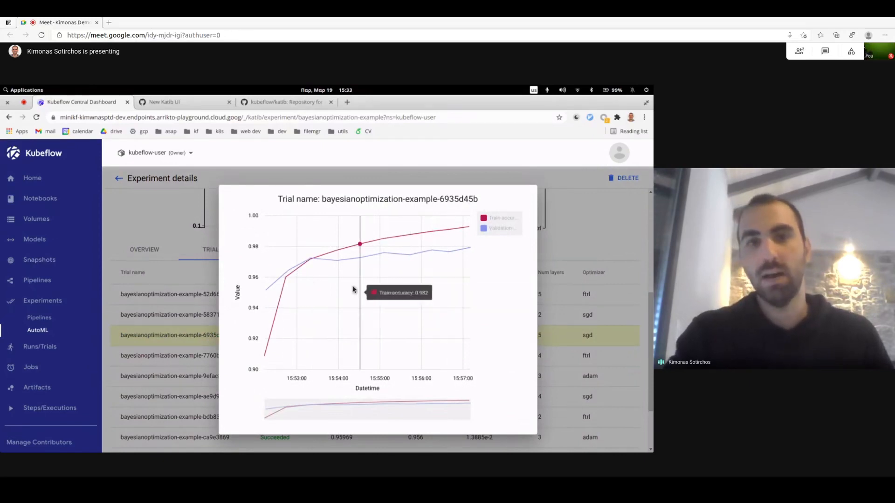
mouse_move(498, 242)
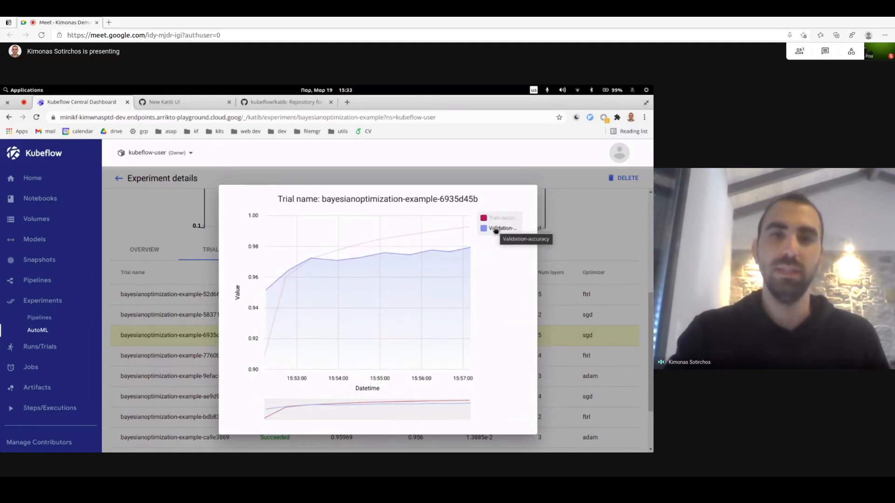
mouse_move(338, 305)
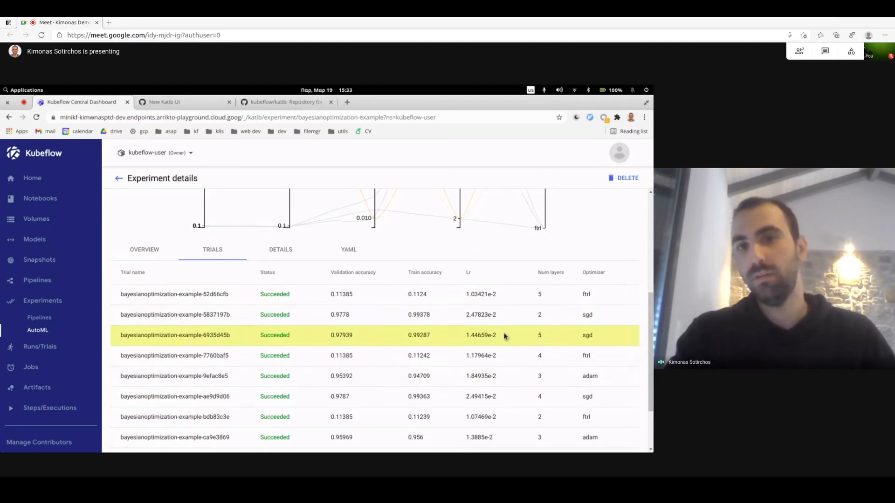
mouse_move(419, 334)
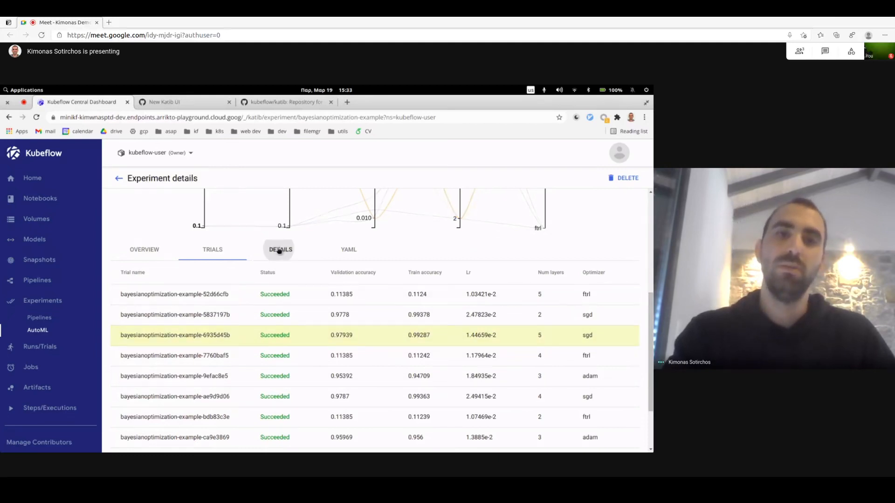
left_click(280, 249)
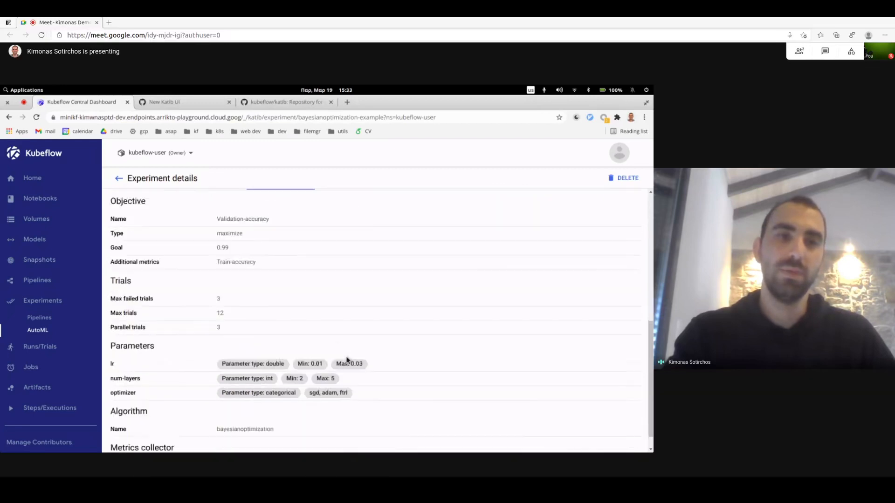
Scroll through bayesianoptimization-example's details and YAML definition, then go back to Experiments.
scroll("down", 3)
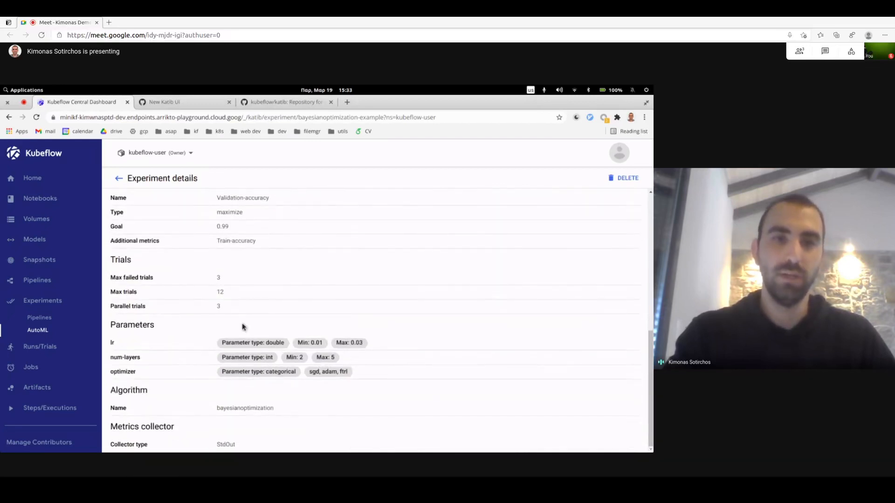
scroll("up", 3)
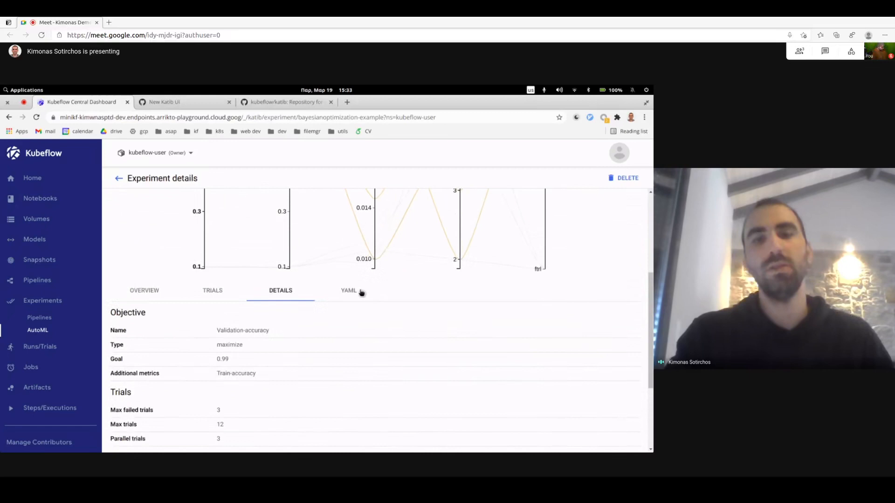
left_click(348, 291)
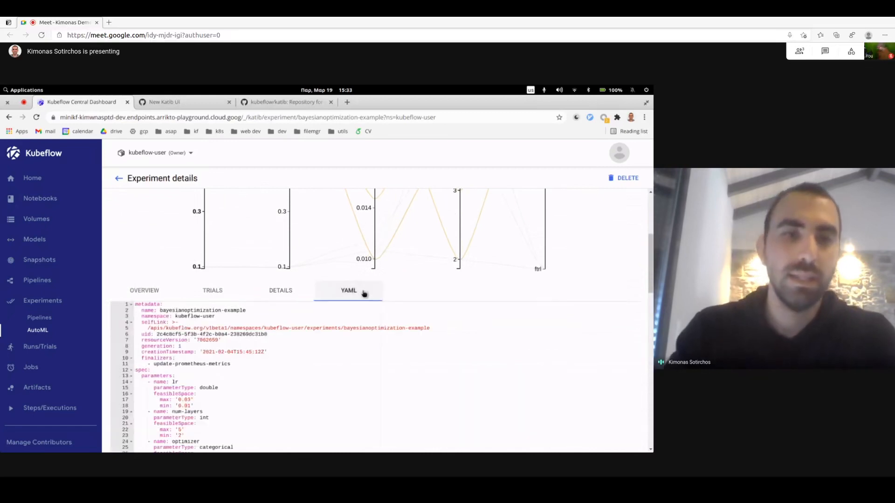
scroll("down", 3)
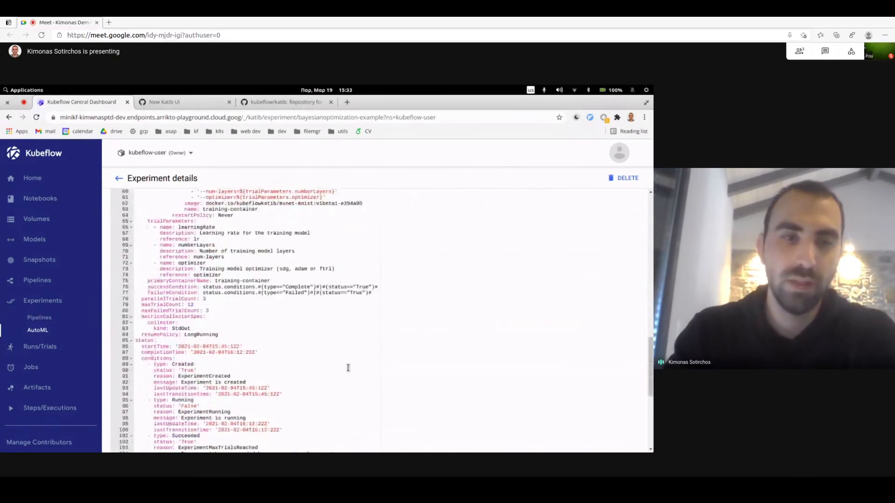
scroll("up", 3)
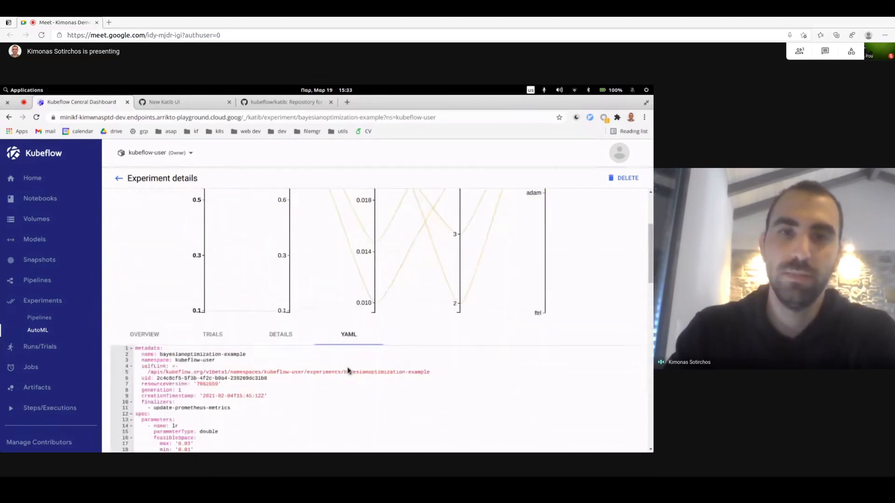
scroll("down", 3)
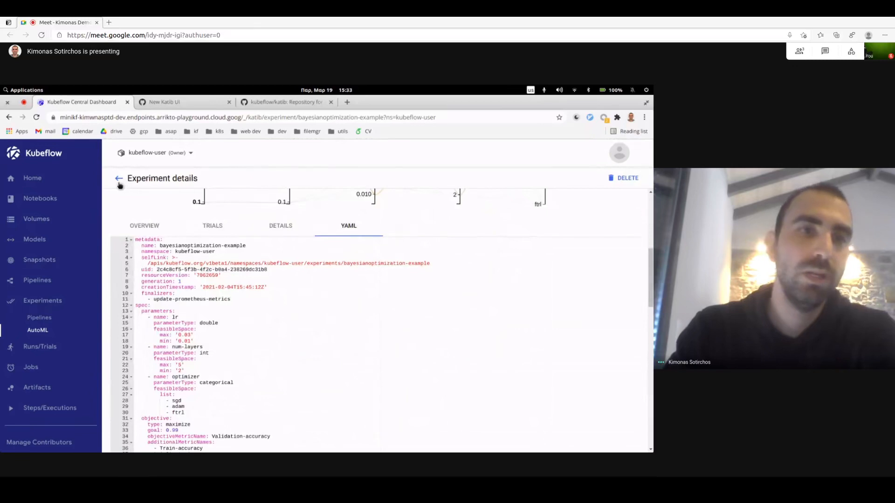
left_click(119, 178)
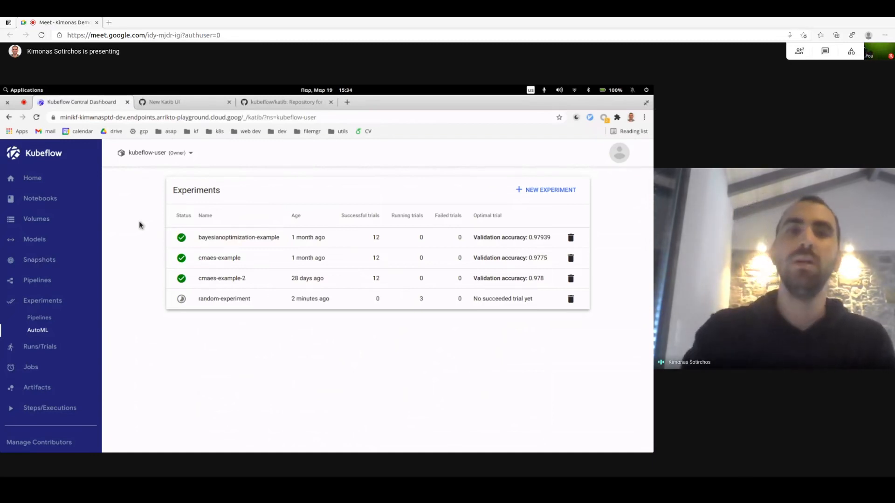
mouse_move(550, 193)
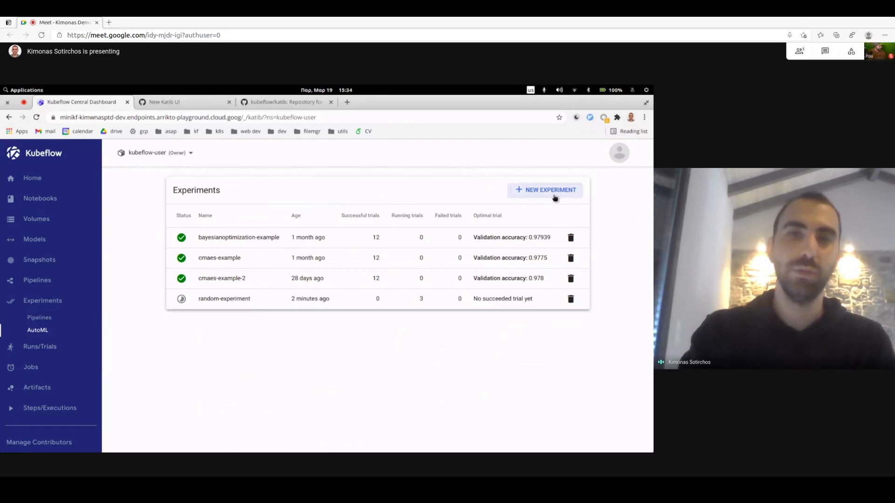
left_click(545, 190)
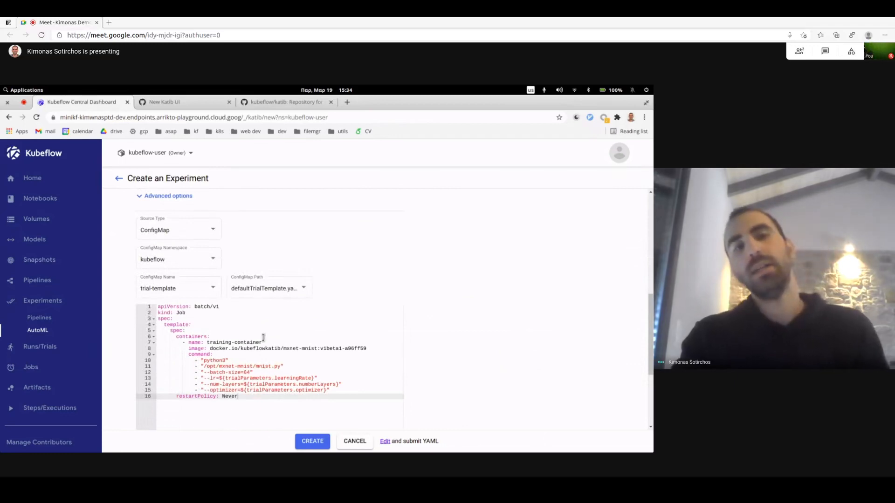
mouse_move(247, 234)
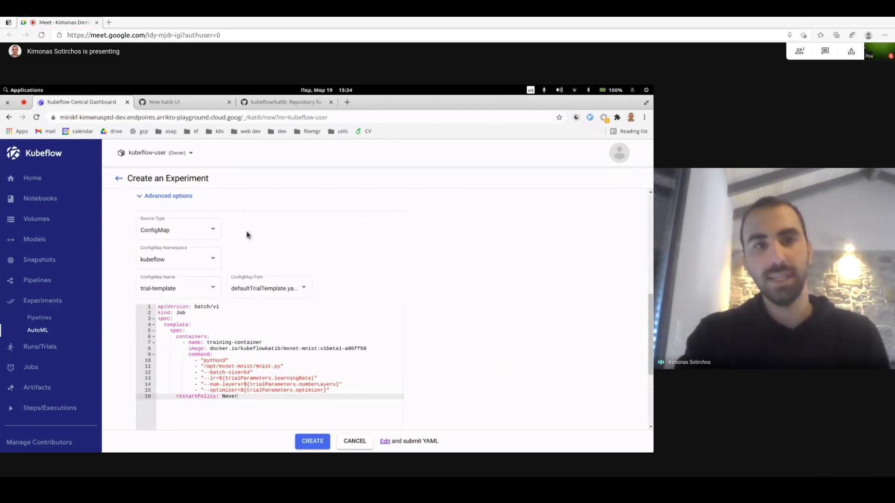
mouse_move(326, 262)
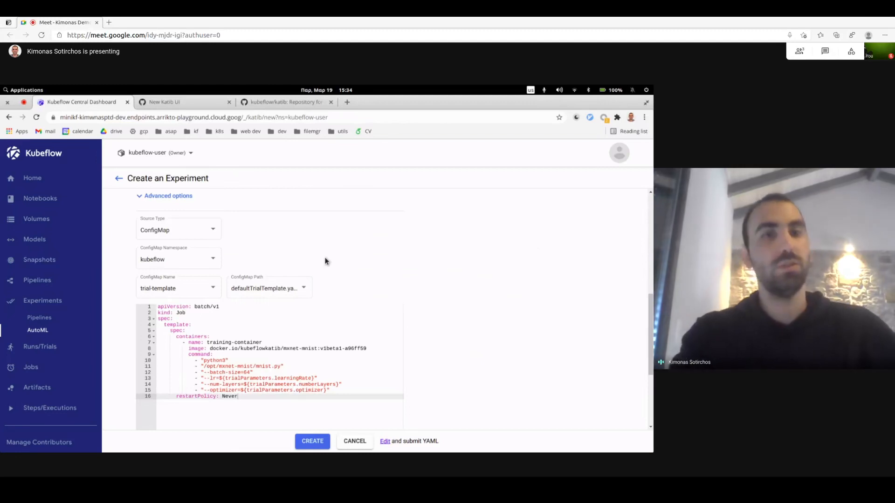
mouse_move(206, 258)
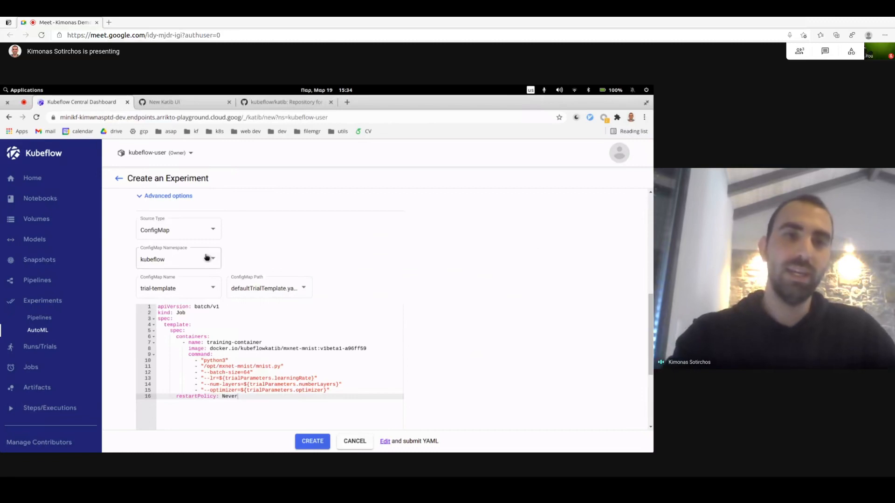
left_click(178, 259)
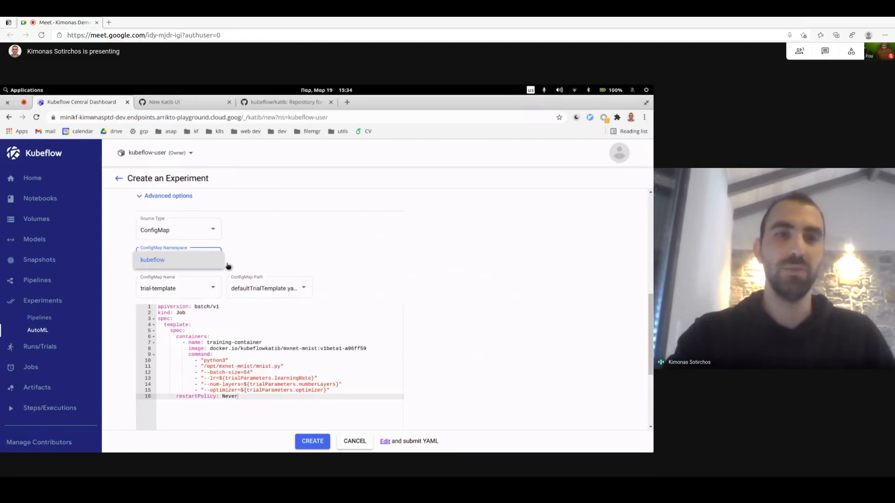
left_click(152, 259)
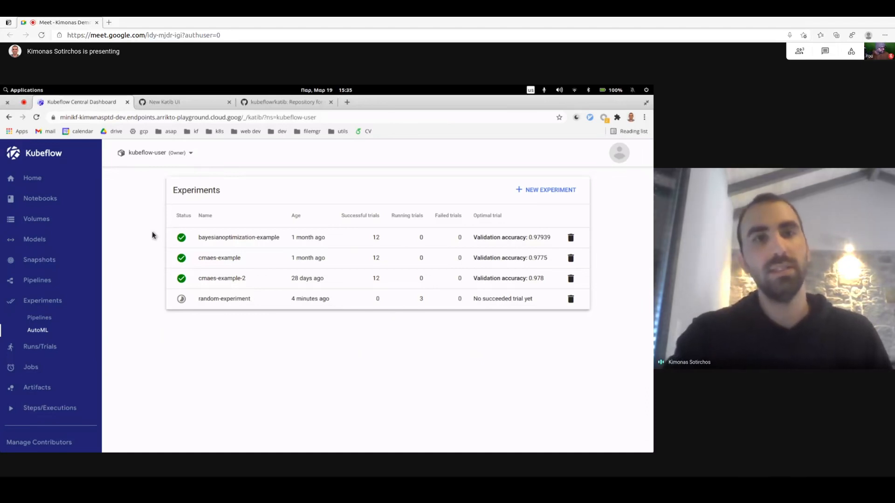
Switch to the New Katib UI project board and scroll through its To do column.
left_click(164, 102)
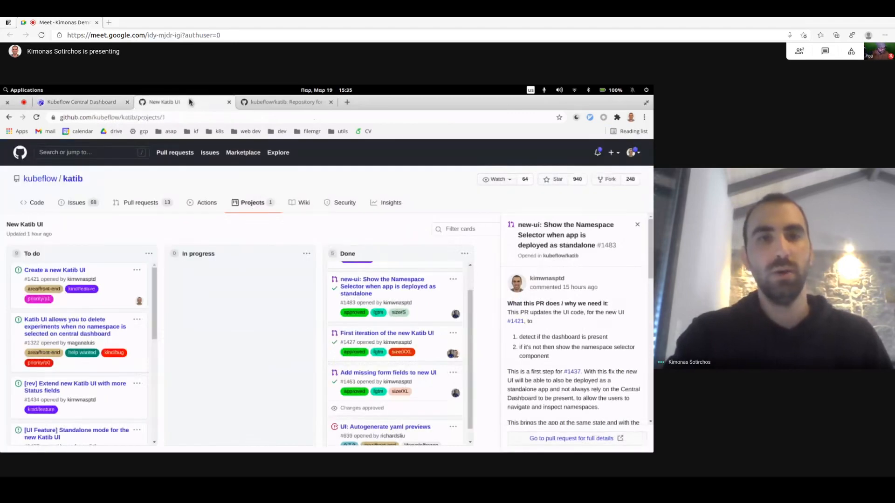
mouse_move(182, 223)
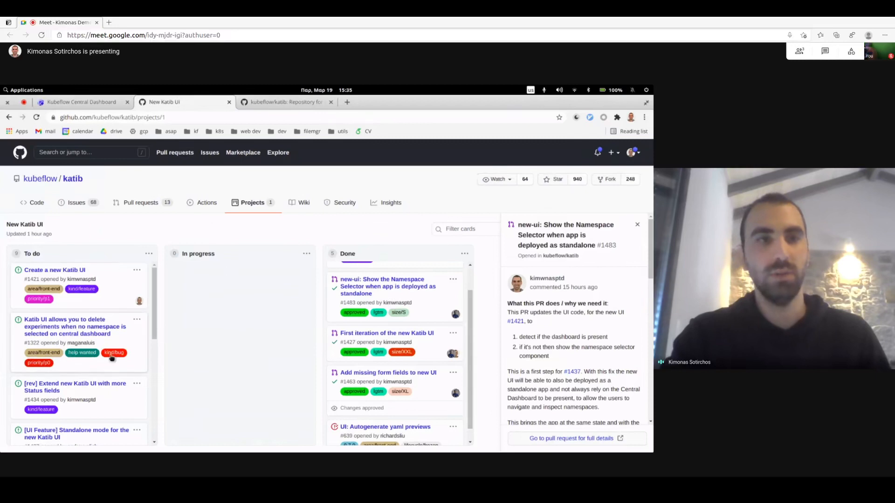
scroll("down", 3)
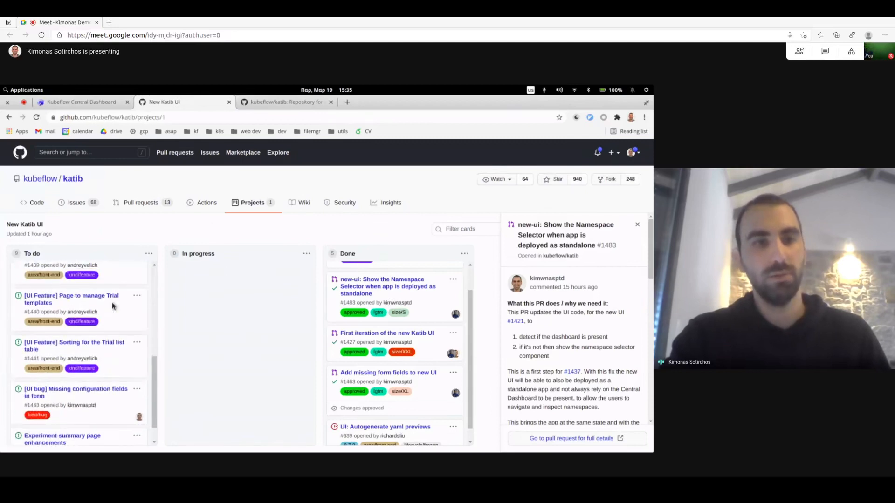
scroll("up", 3)
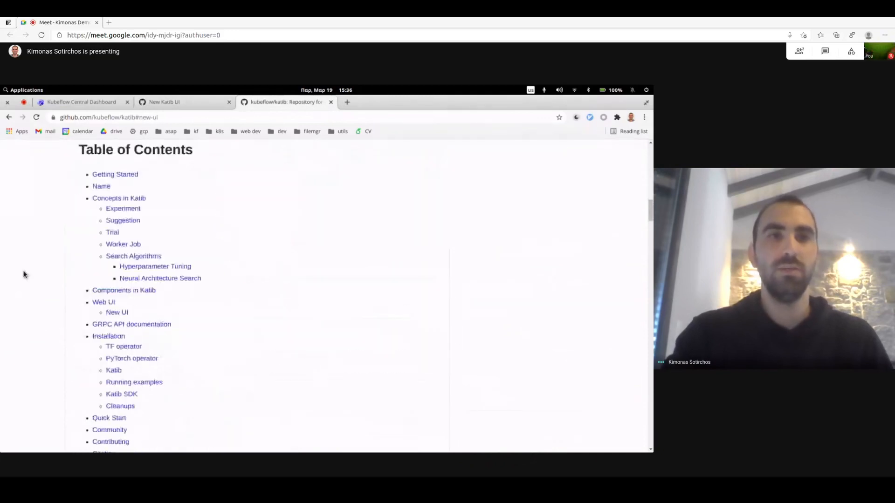
Scroll the README's table of contents and jump to the New UI section.
scroll("down", 3)
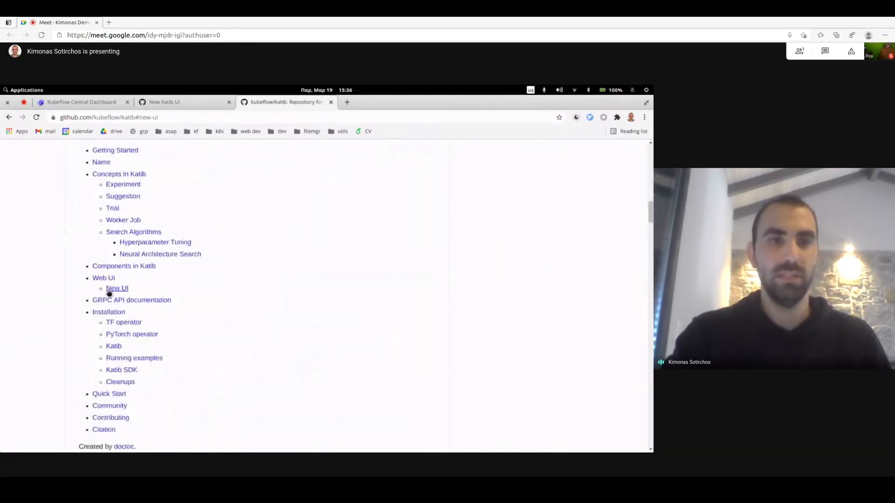
left_click(117, 288)
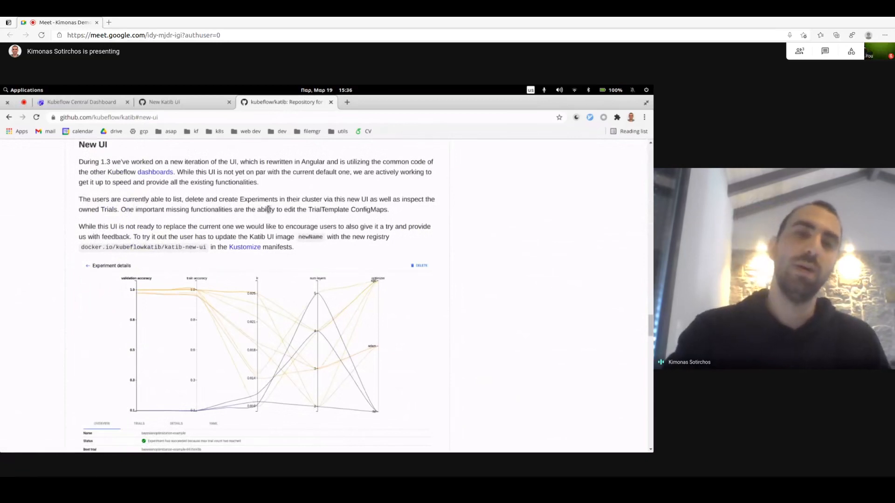
mouse_move(201, 257)
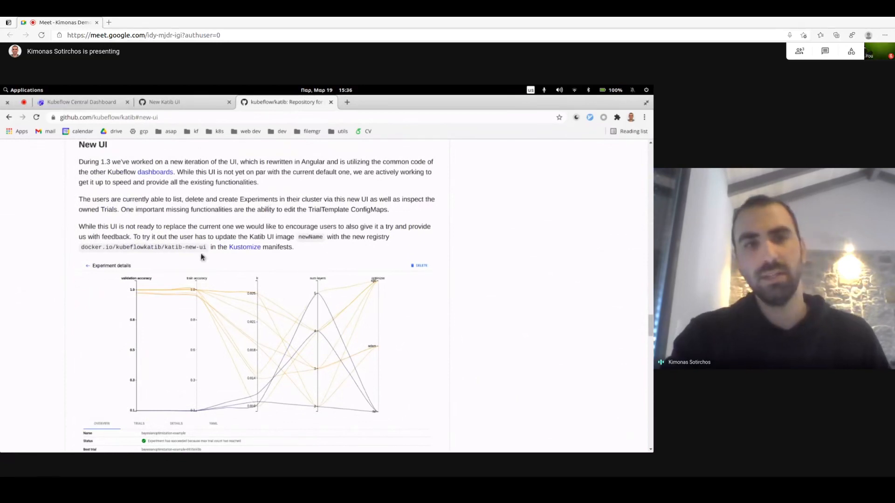